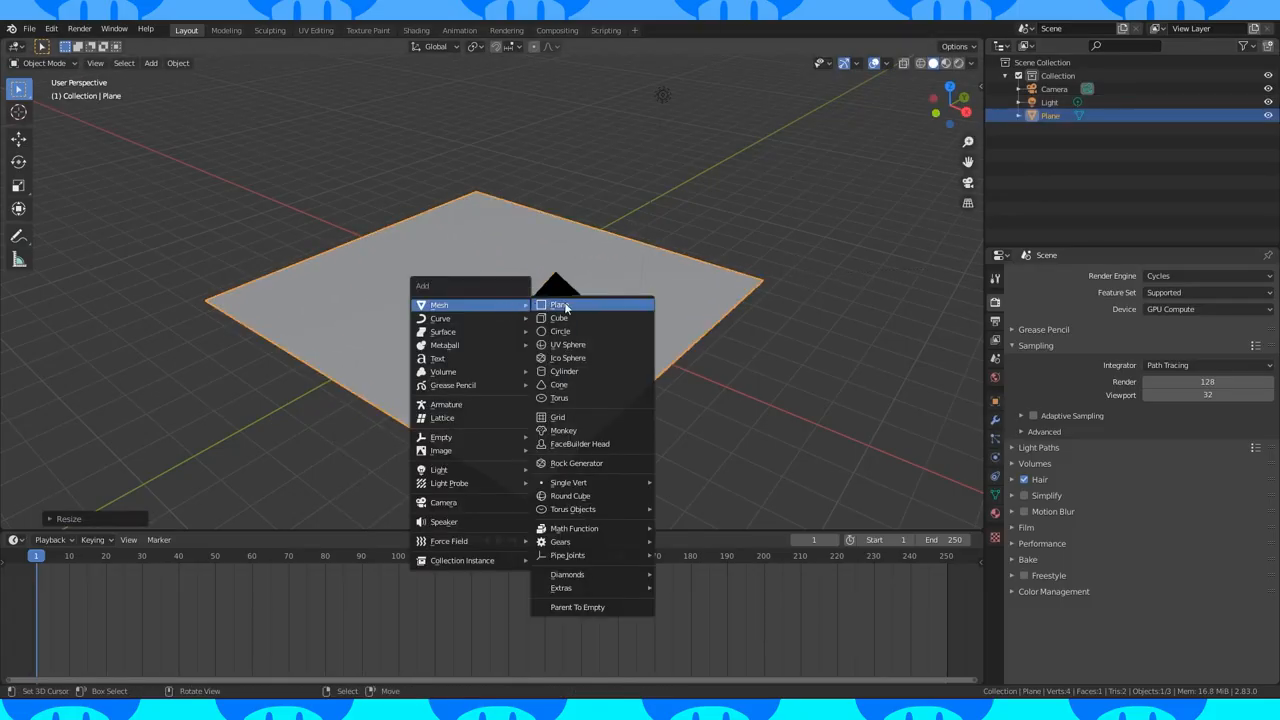
Step: Add a second plane and pick walk navigation in Preferences, then frame the view
{"action": "left_click", "coordinate": [556, 305]}
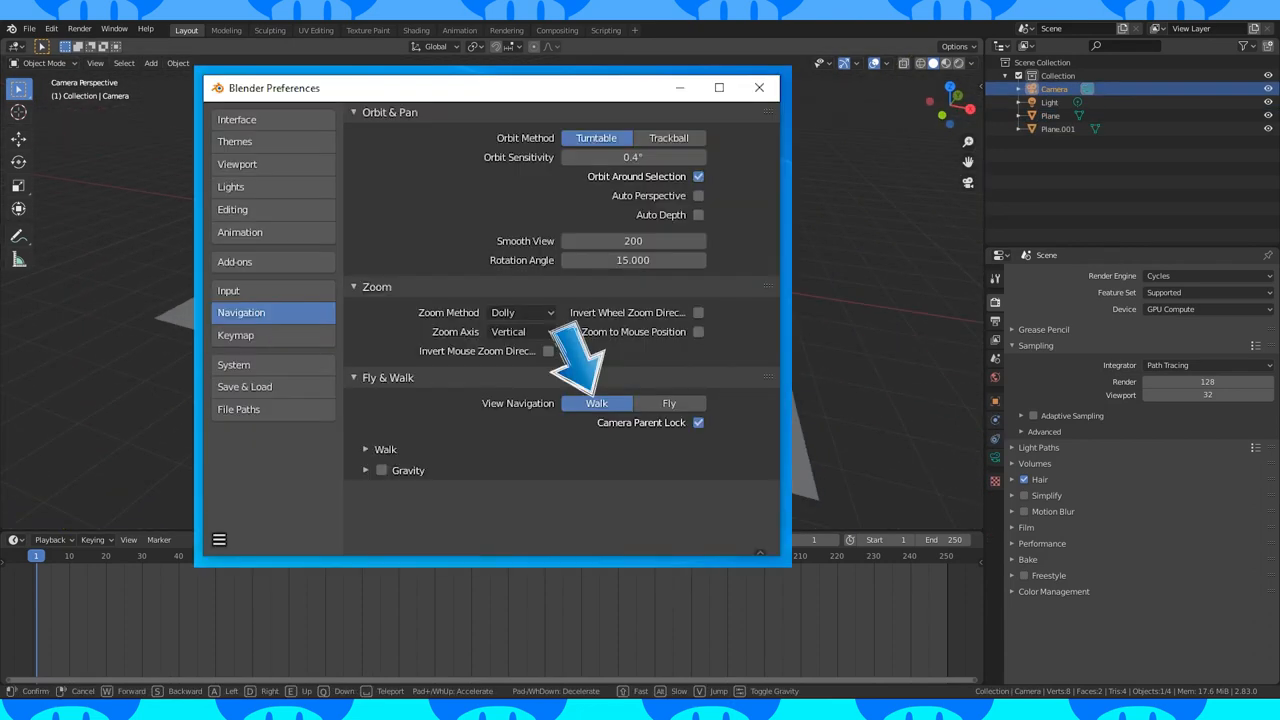
{"action": "left_click", "coordinate": [240, 335]}
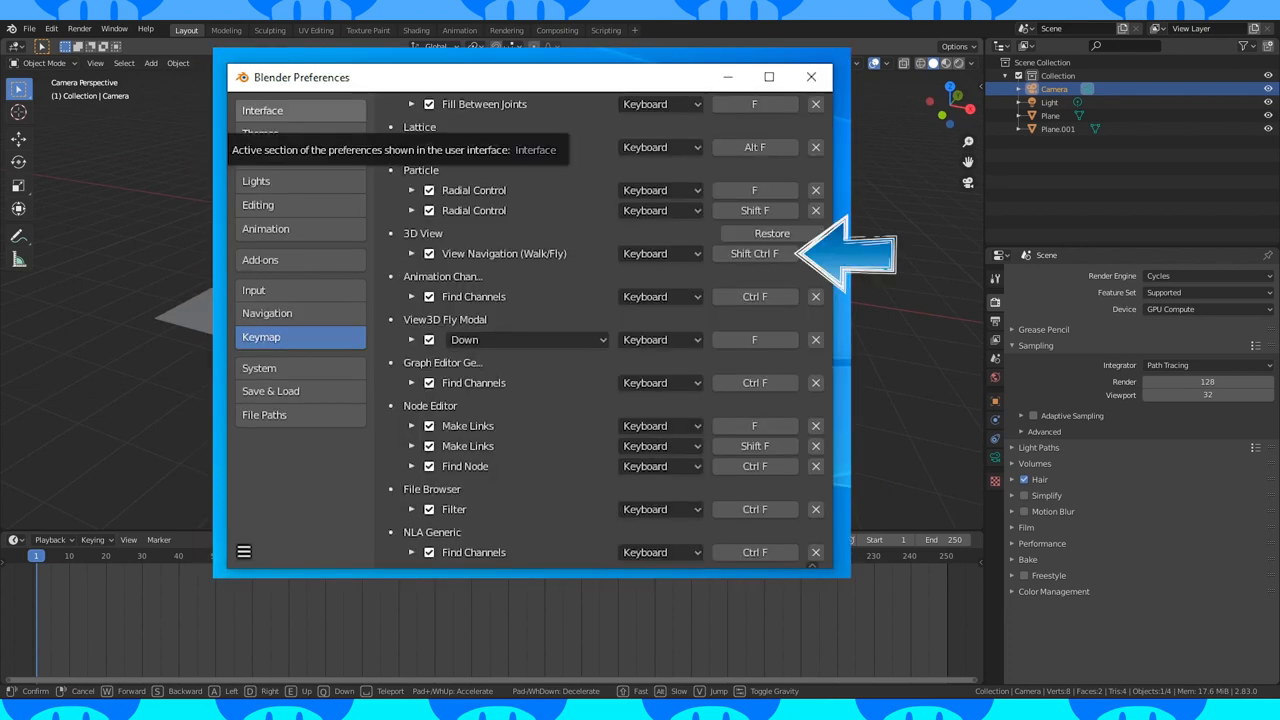
{"action": "left_click", "coordinate": [810, 77]}
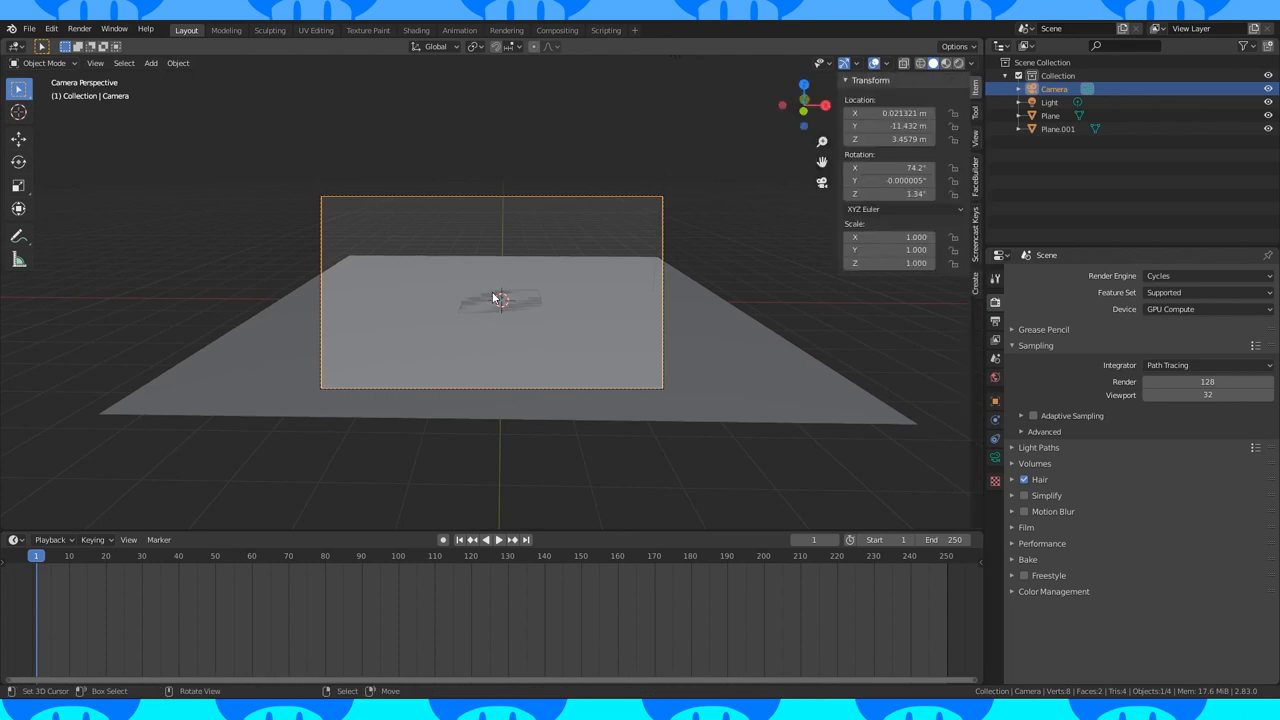
Step: Rotate Plane.001 90° on X, raise it above the floor, and add material 'Run cycle'
{"action": "double_click", "coordinate": [888, 181]}
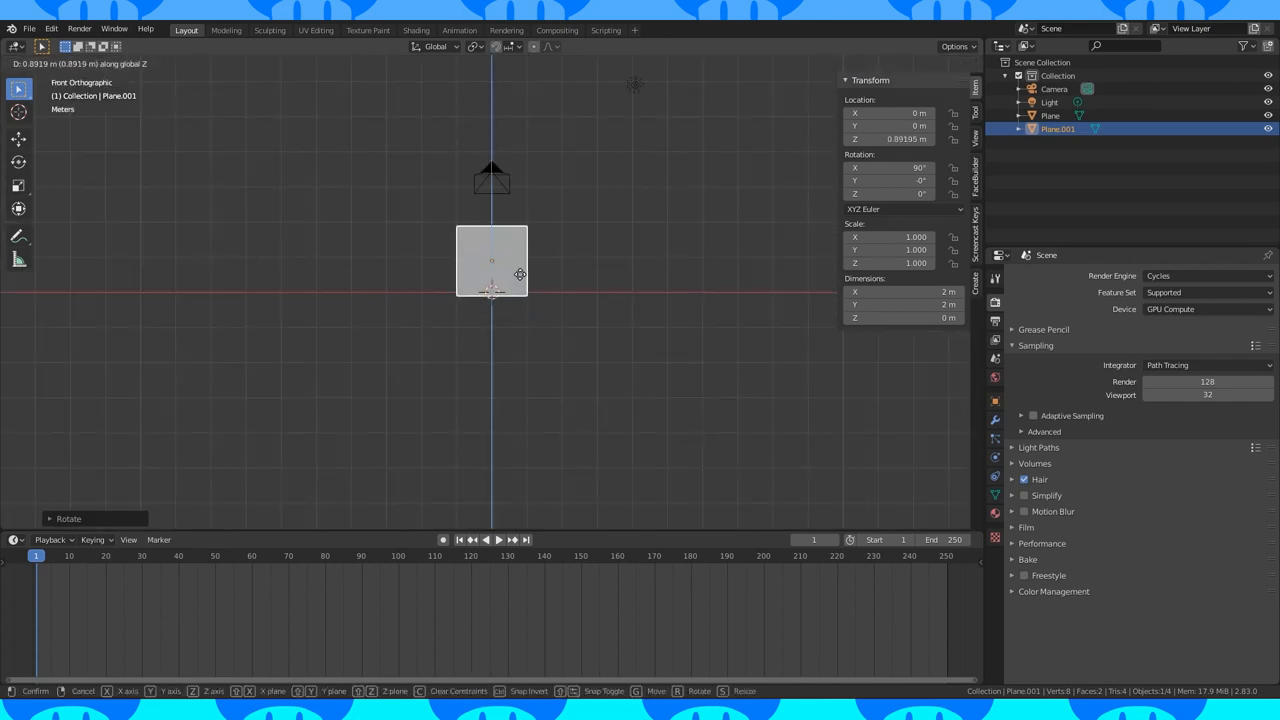
{"action": "left_click", "coordinate": [520, 275]}
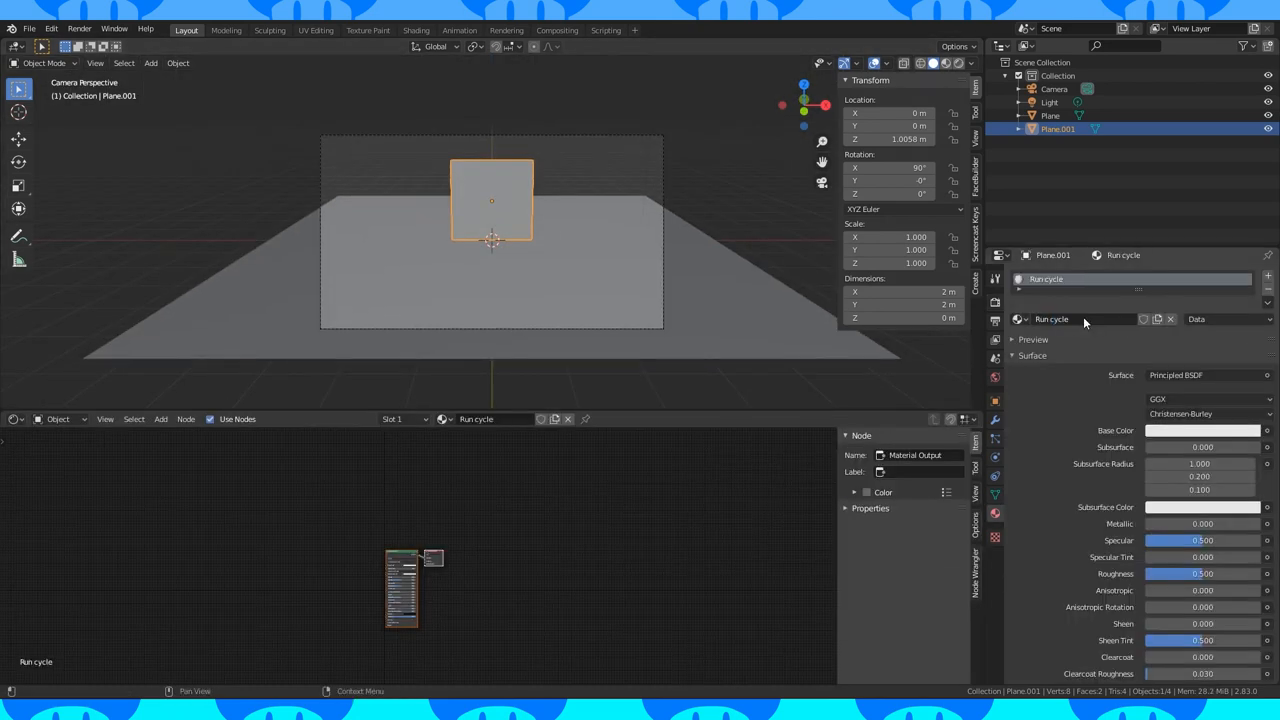
Step: Add Image Texture nodes to Run cycle and load the Mario frame images
{"action": "left_click", "coordinate": [325, 577]}
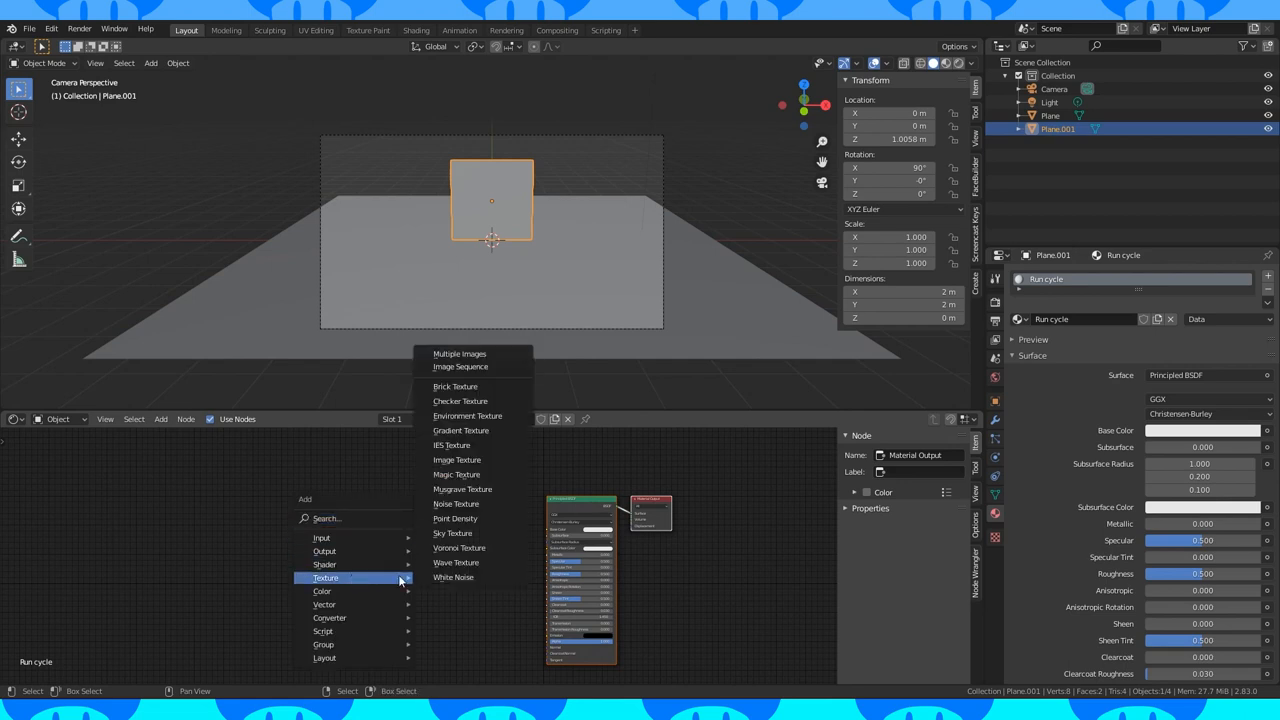
{"action": "left_click", "coordinate": [457, 460]}
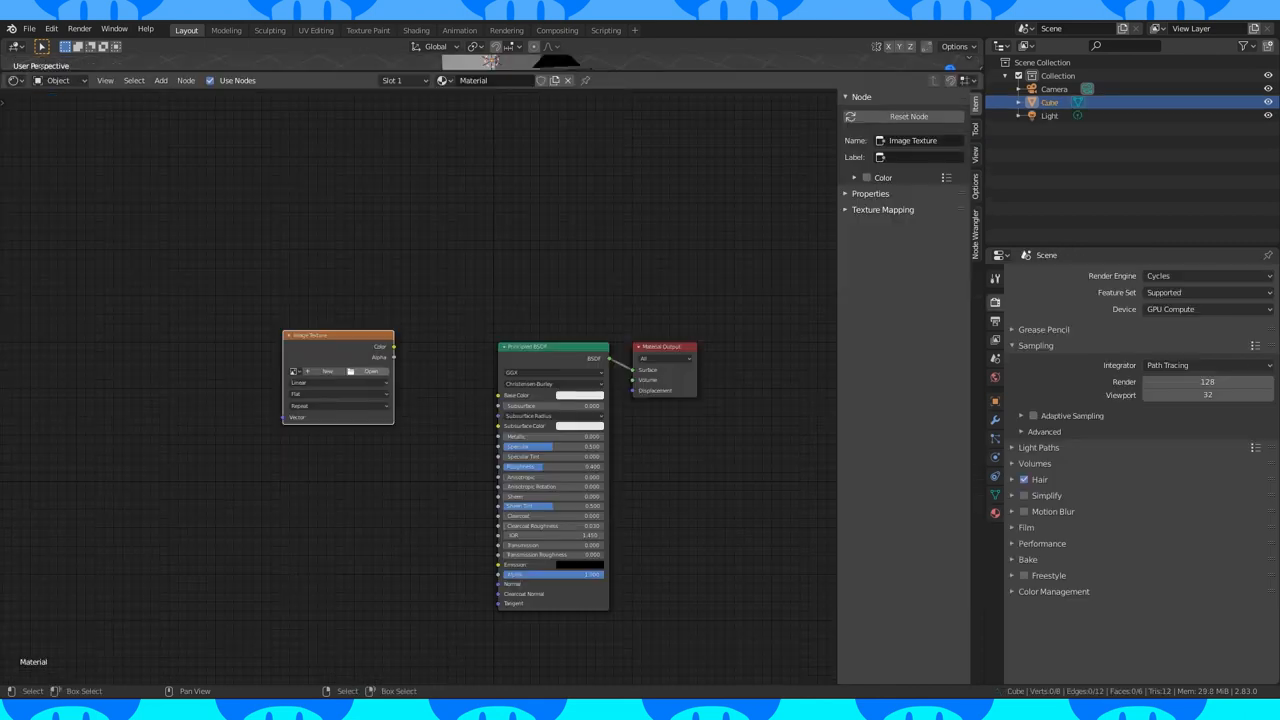
{"action": "left_click", "coordinate": [327, 371]}
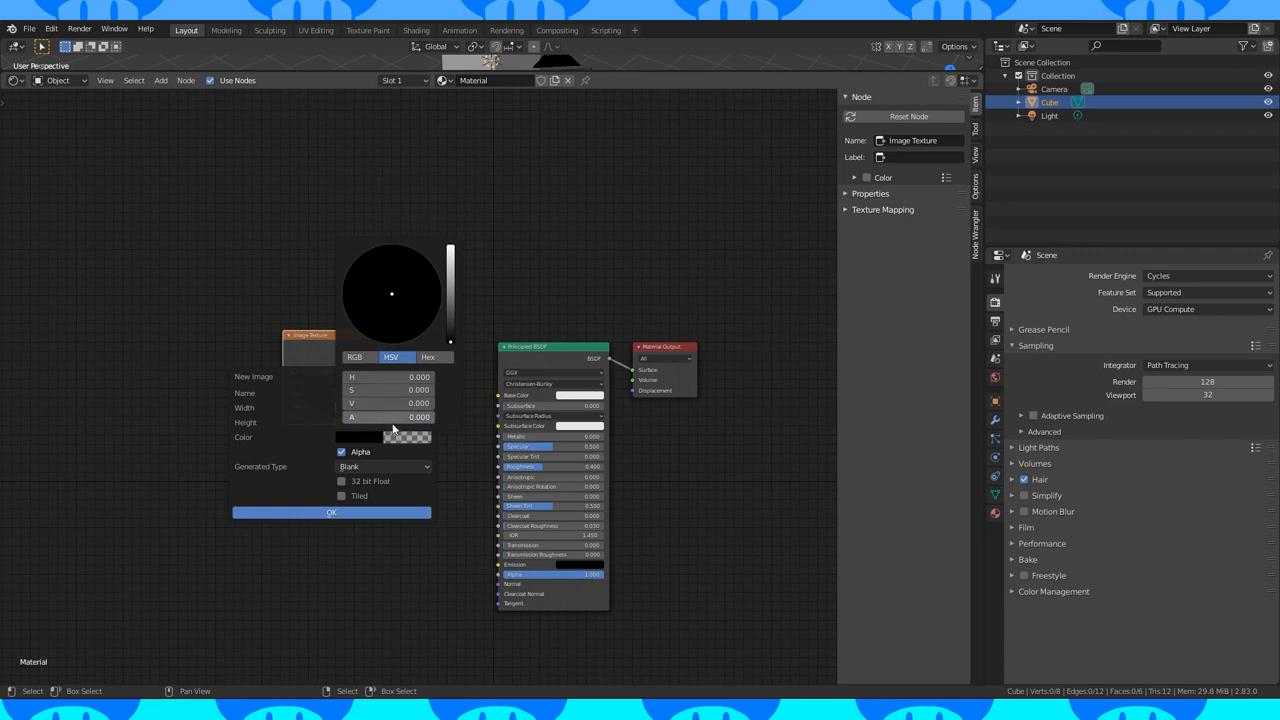
{"action": "left_click", "coordinate": [331, 512]}
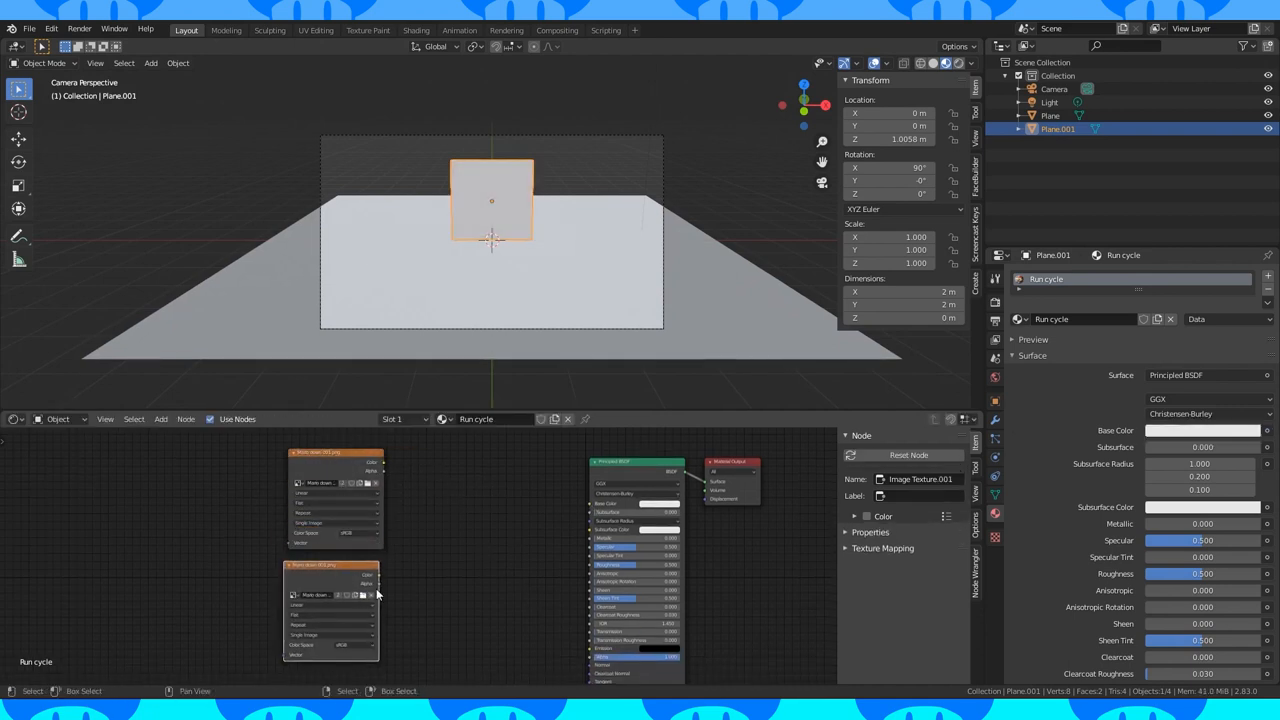
Step: Add a MixRGB node and link the first Mario image's colour into it
{"action": "left_click", "coordinate": [160, 419]}
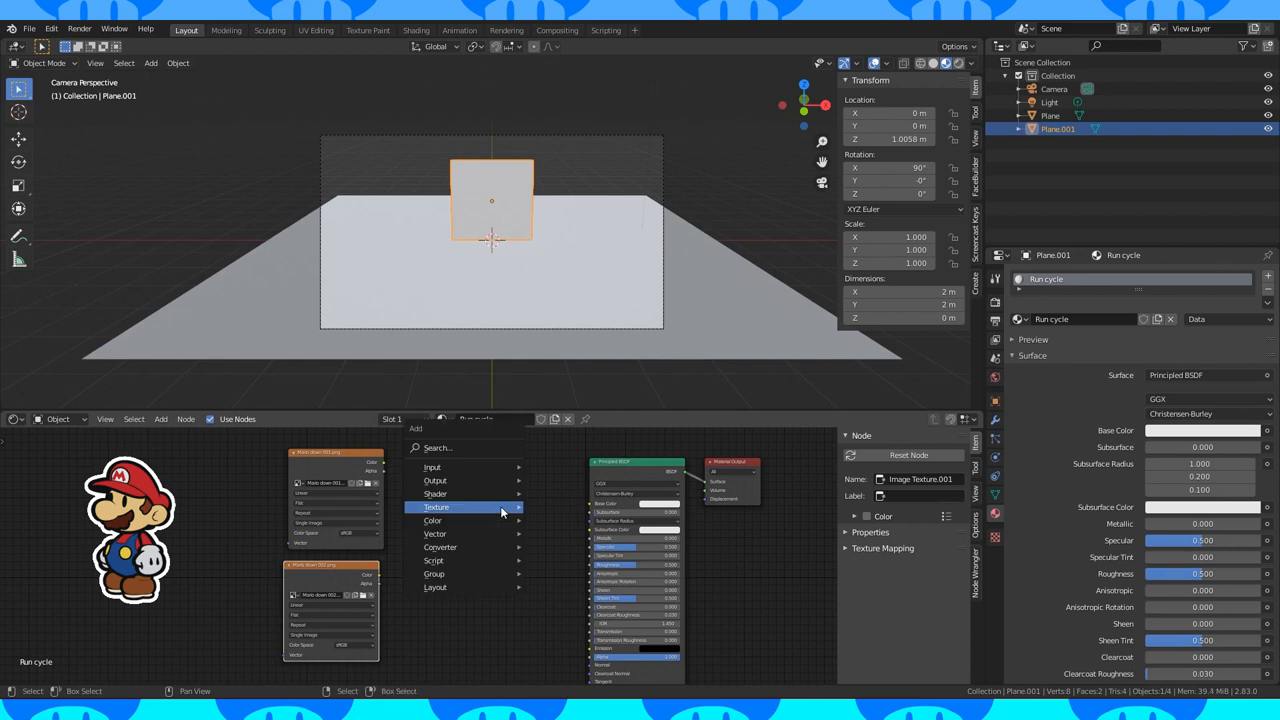
{"action": "left_click", "coordinate": [433, 520]}
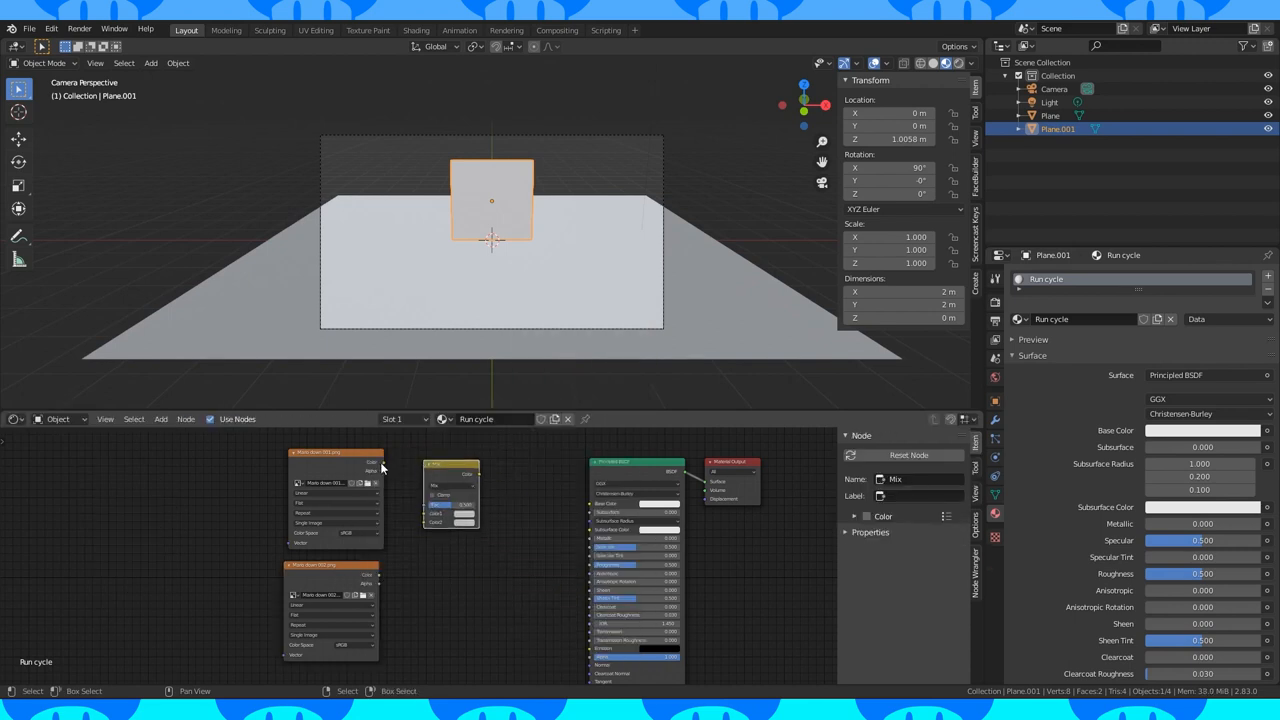
{"action": "left_click", "coordinate": [451, 465]}
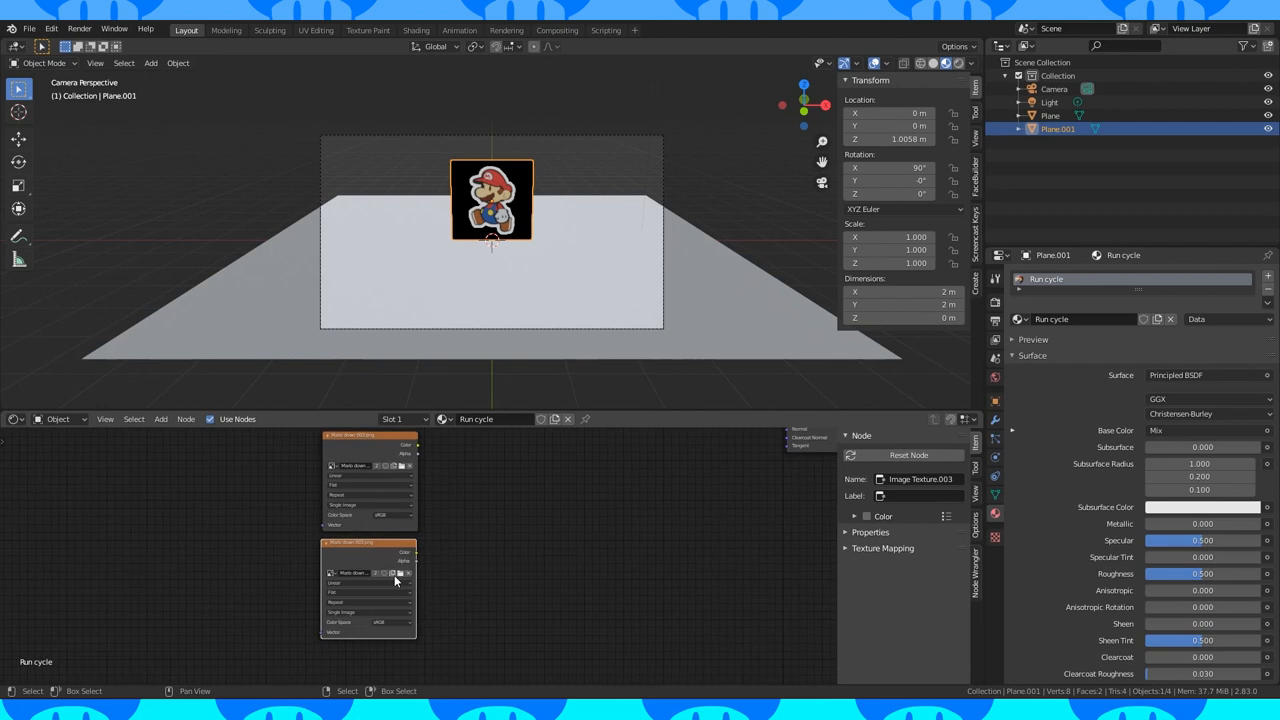
{"action": "mouse_move", "coordinate": [980, 594]}
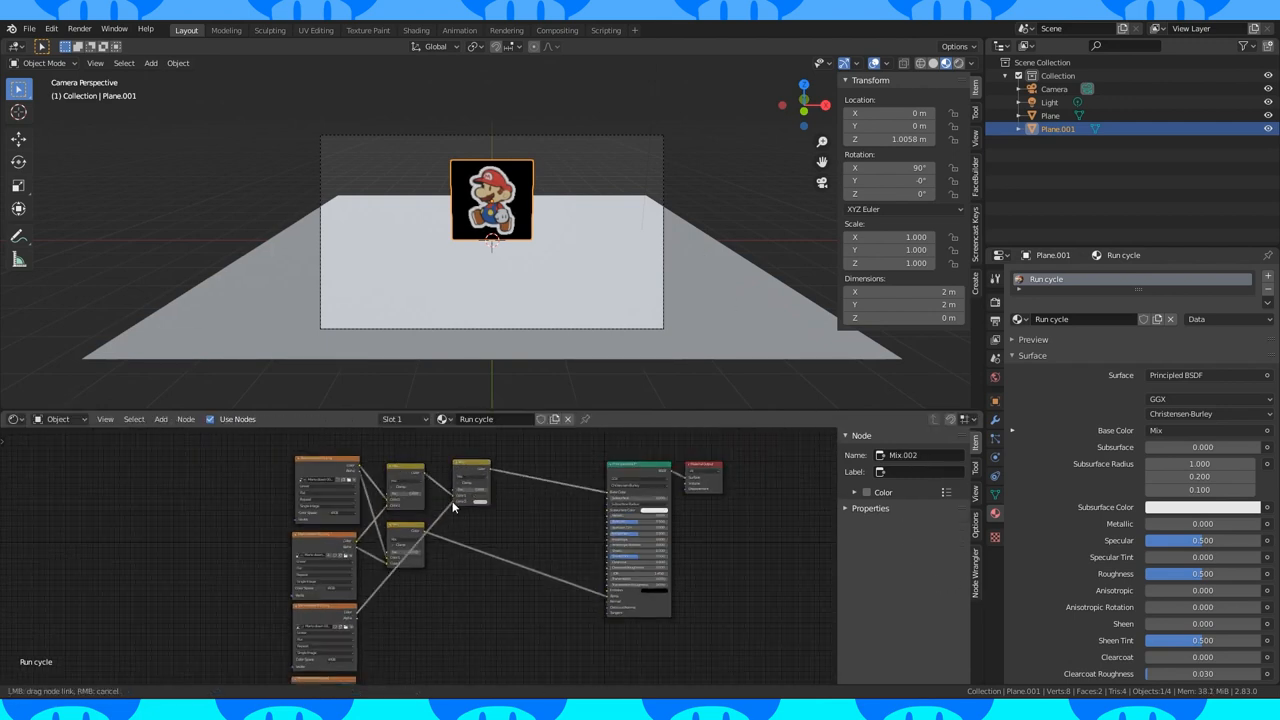
Step: Wire Value and Math (Add, Greater Than) nodes into the mix nodes' Fac inputs
{"action": "left_click", "coordinate": [963, 63]}
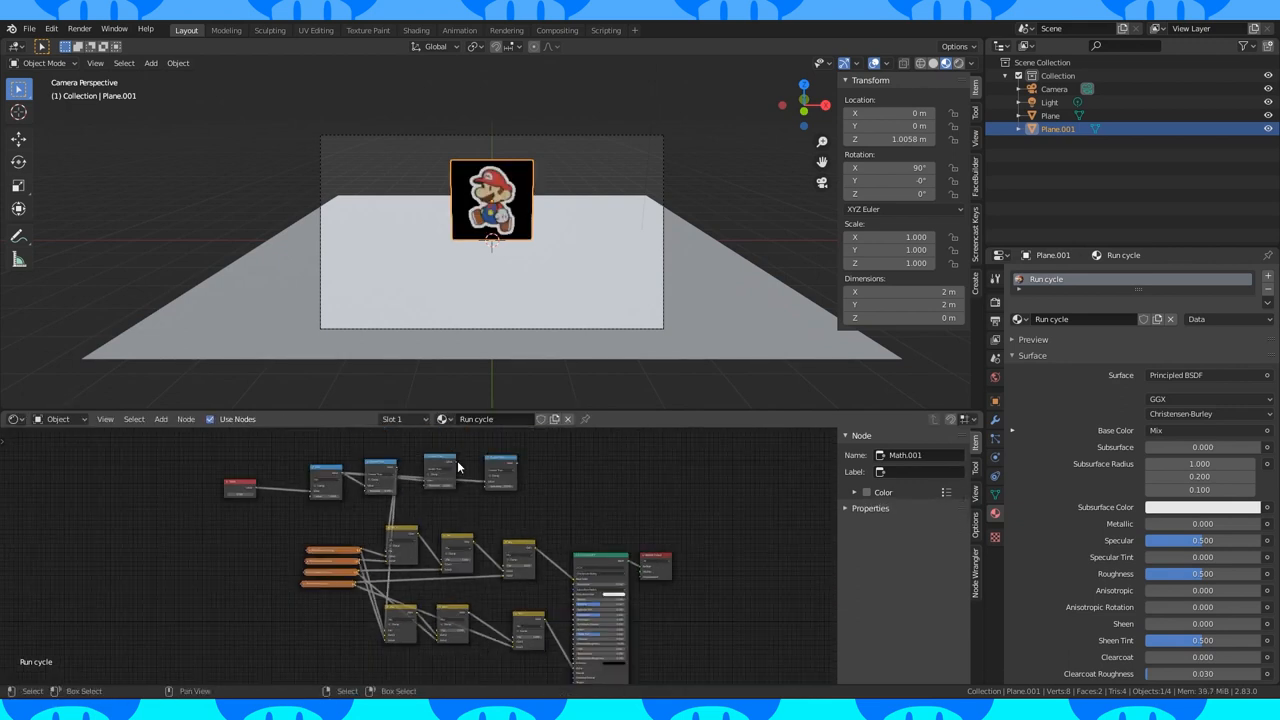
Step: Switch to Rendered shading, connect Alpha for transparency, and add another Math node
{"action": "left_click_drag", "start_coordinate": [438, 470], "coordinate": [445, 608]}
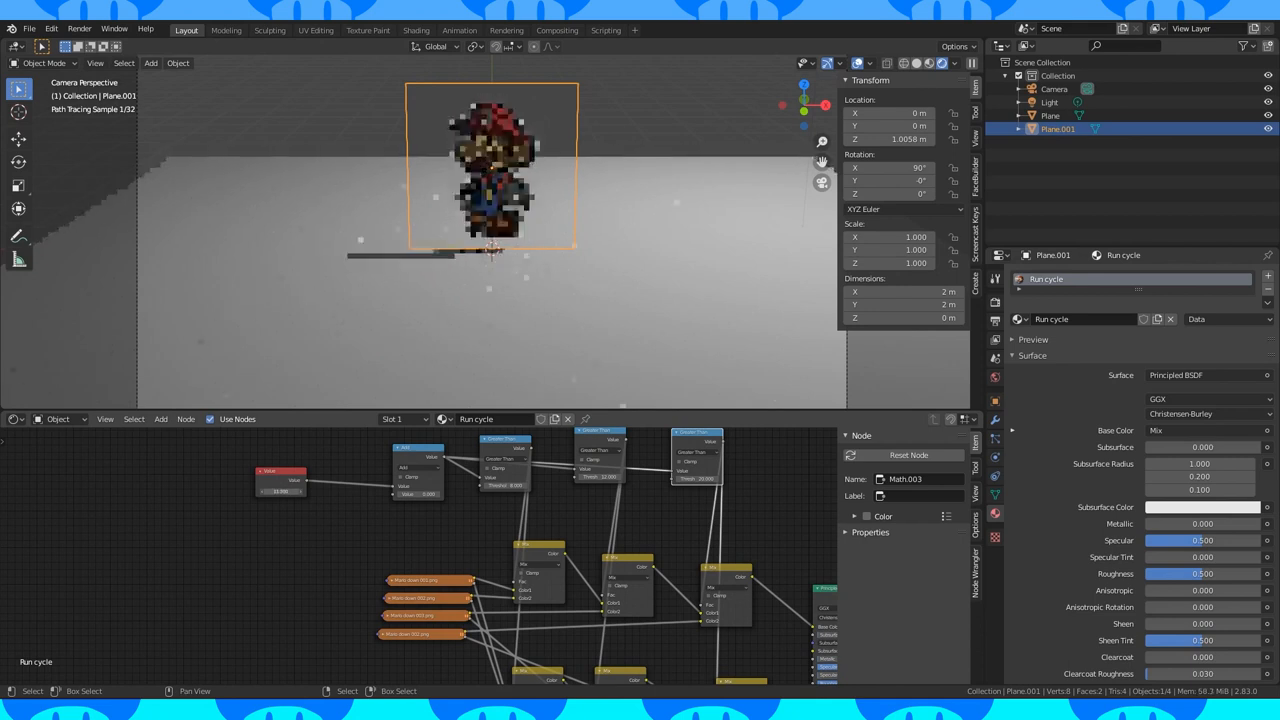
{"action": "left_click", "coordinate": [418, 467]}
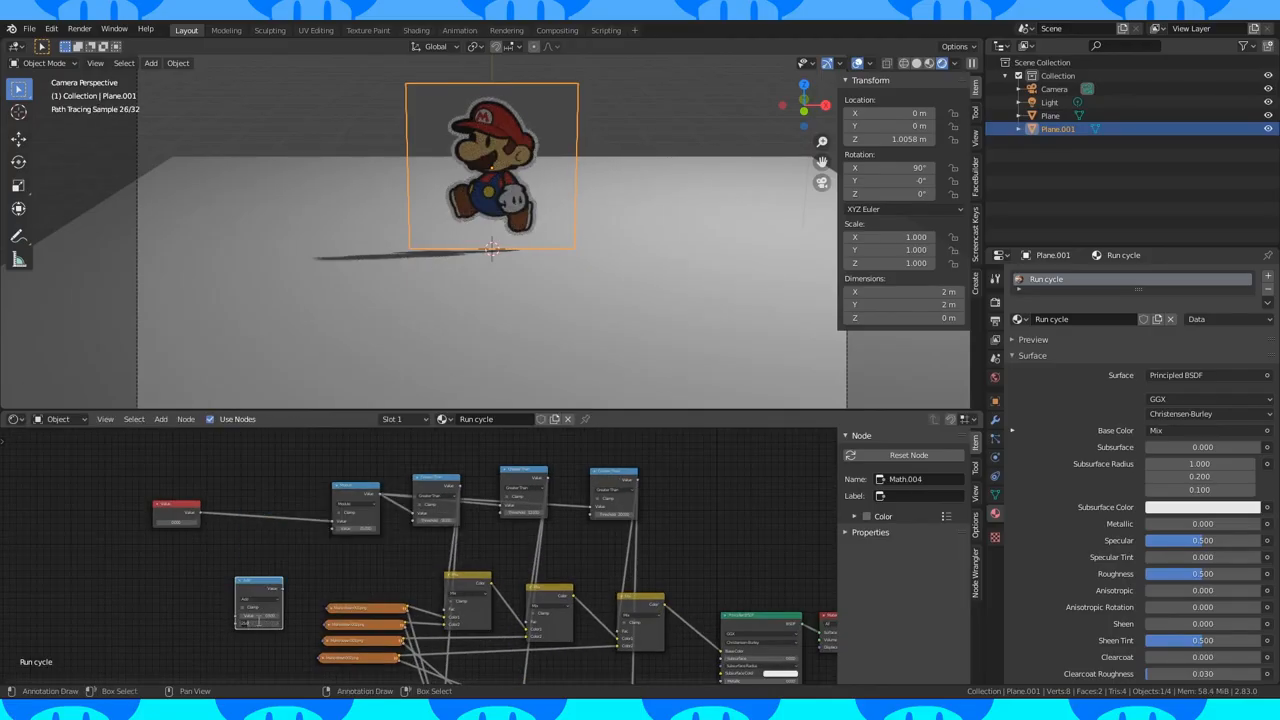
Step: Group the frame nodes into 'Walk down' and 'walk up', combined by a Mix Shader
{"action": "left_click_drag", "start_coordinate": [258, 600], "coordinate": [292, 520]}
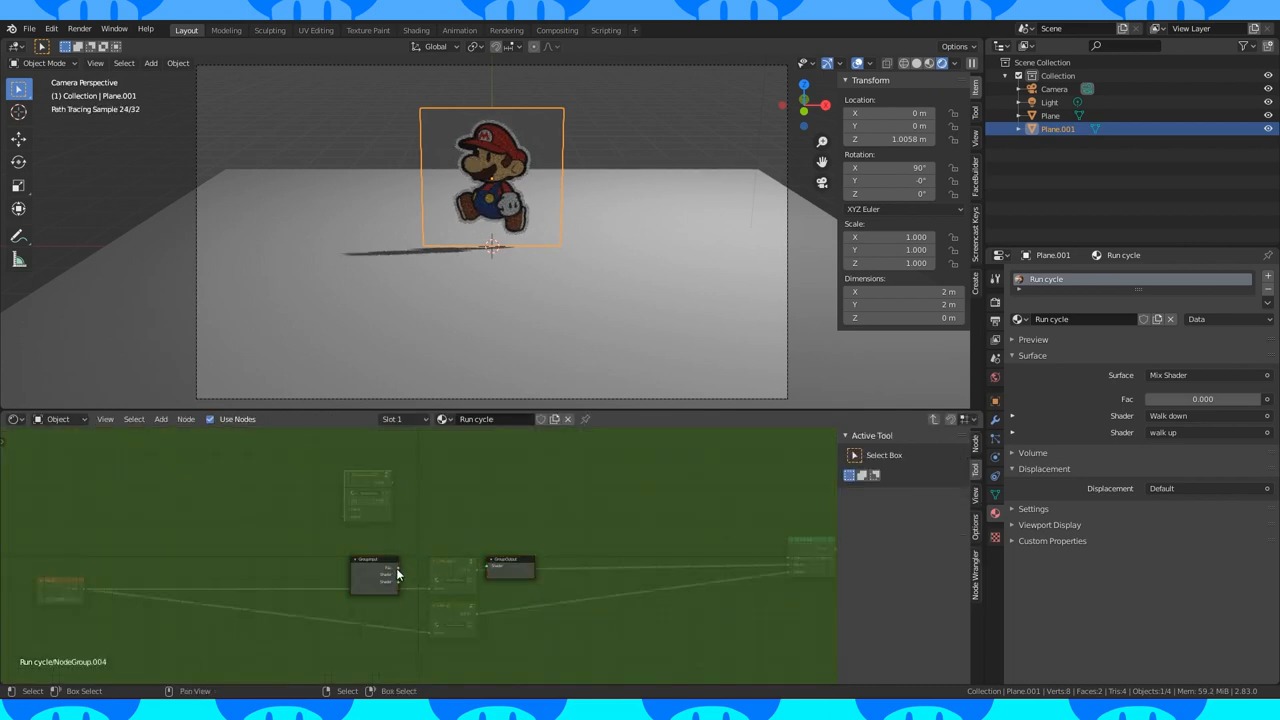
Step: Exit the node group and feed the group output into the Mix Shader Fac
{"action": "left_click", "coordinate": [510, 570]}
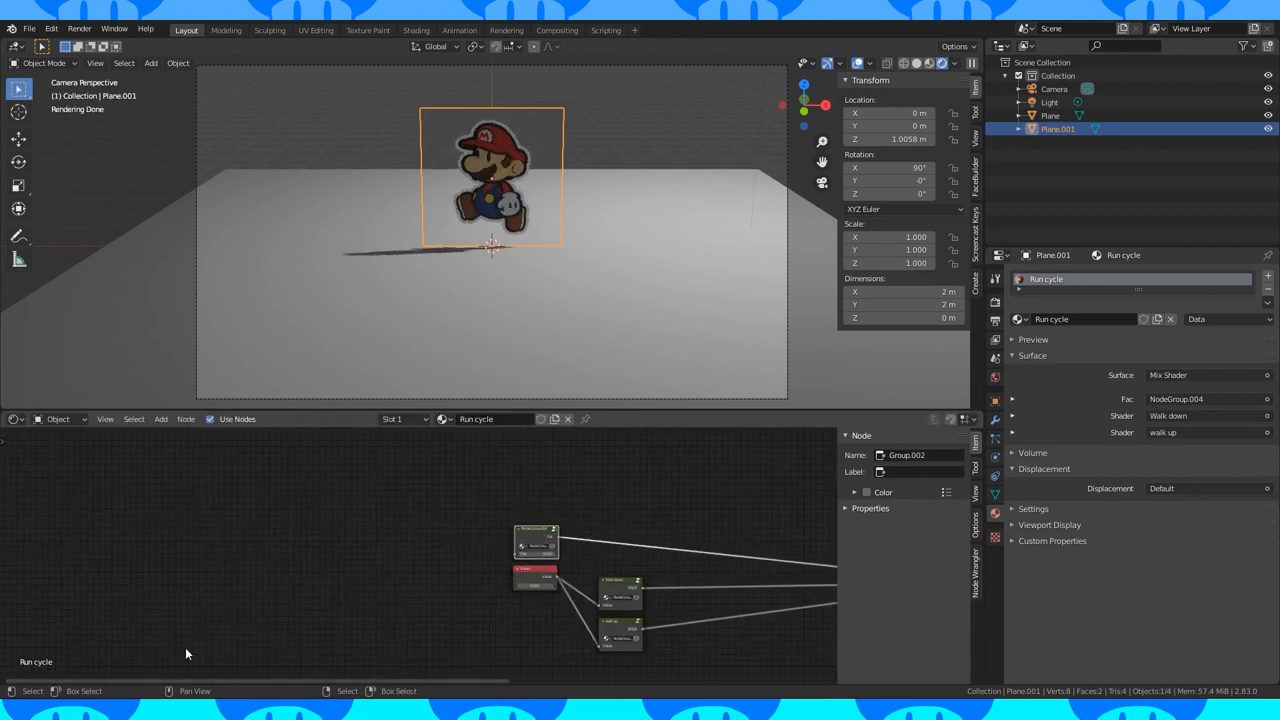
Step: Keyframe the Value node's frame number so it rises from frame 1 to 120
{"action": "left_click", "coordinate": [16, 499]}
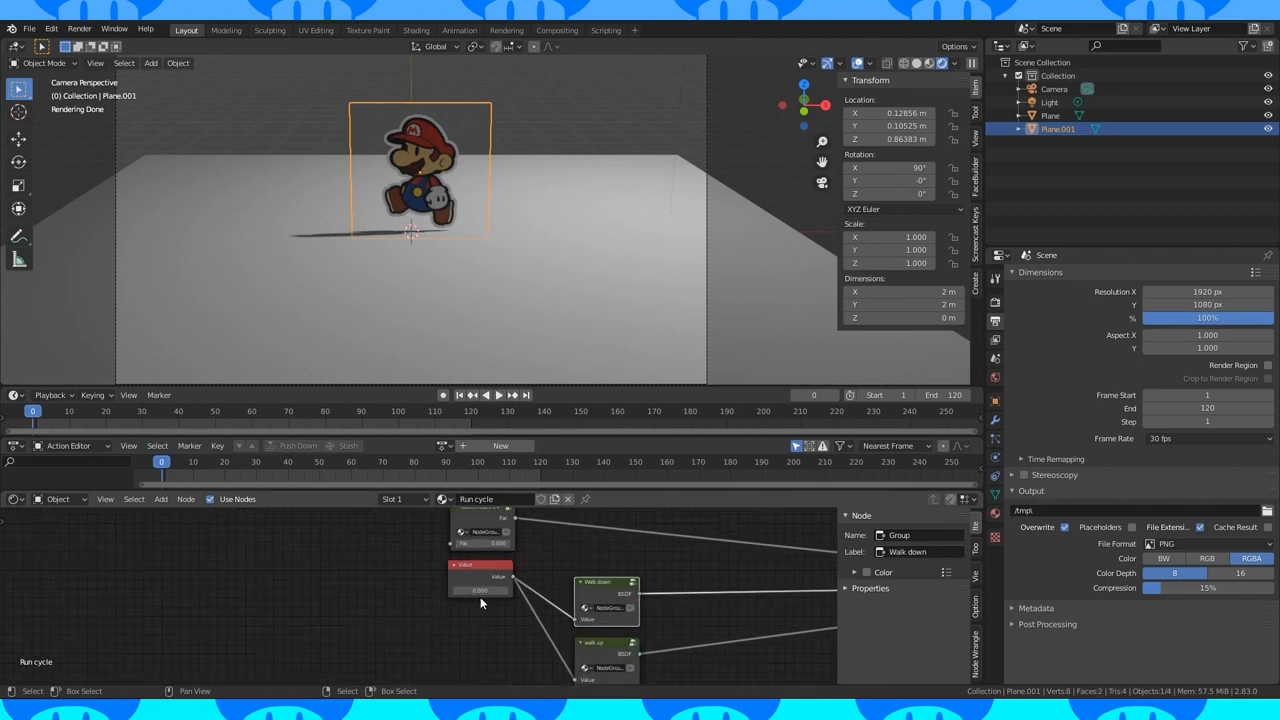
{"action": "left_click", "coordinate": [480, 590]}
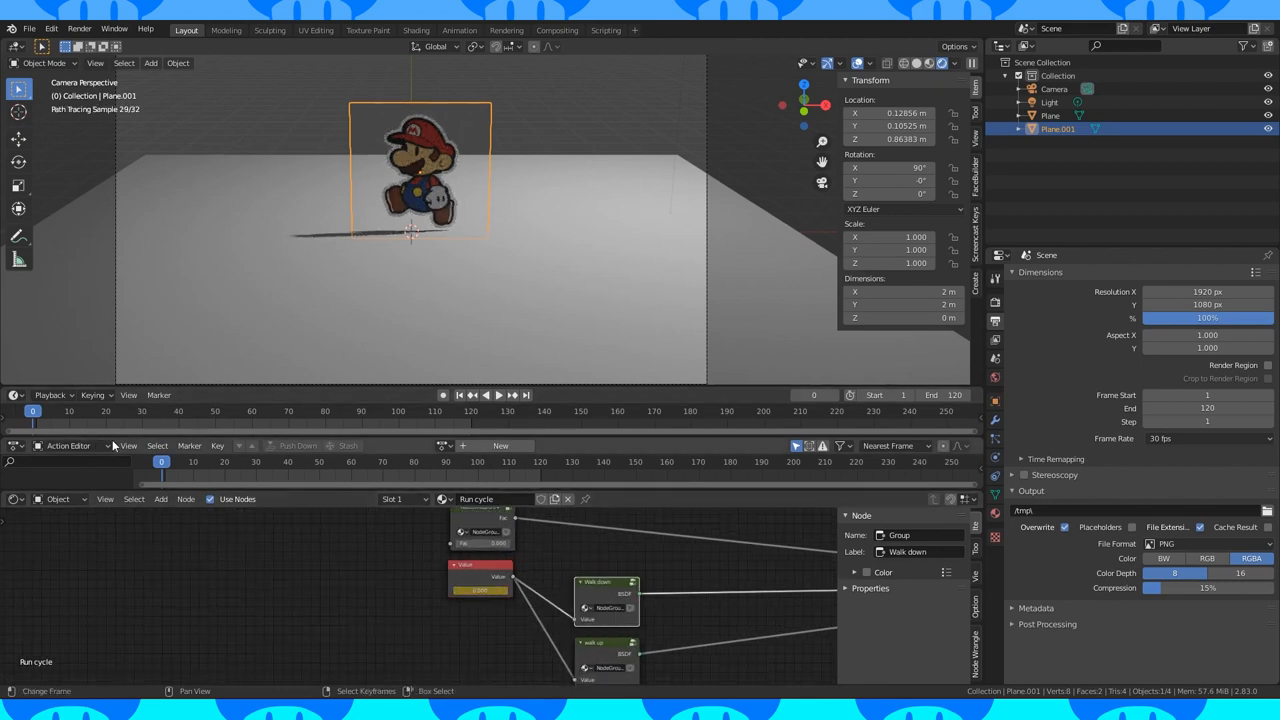
{"action": "left_click", "coordinate": [485, 394]}
{"action": "type", "text": "120"}
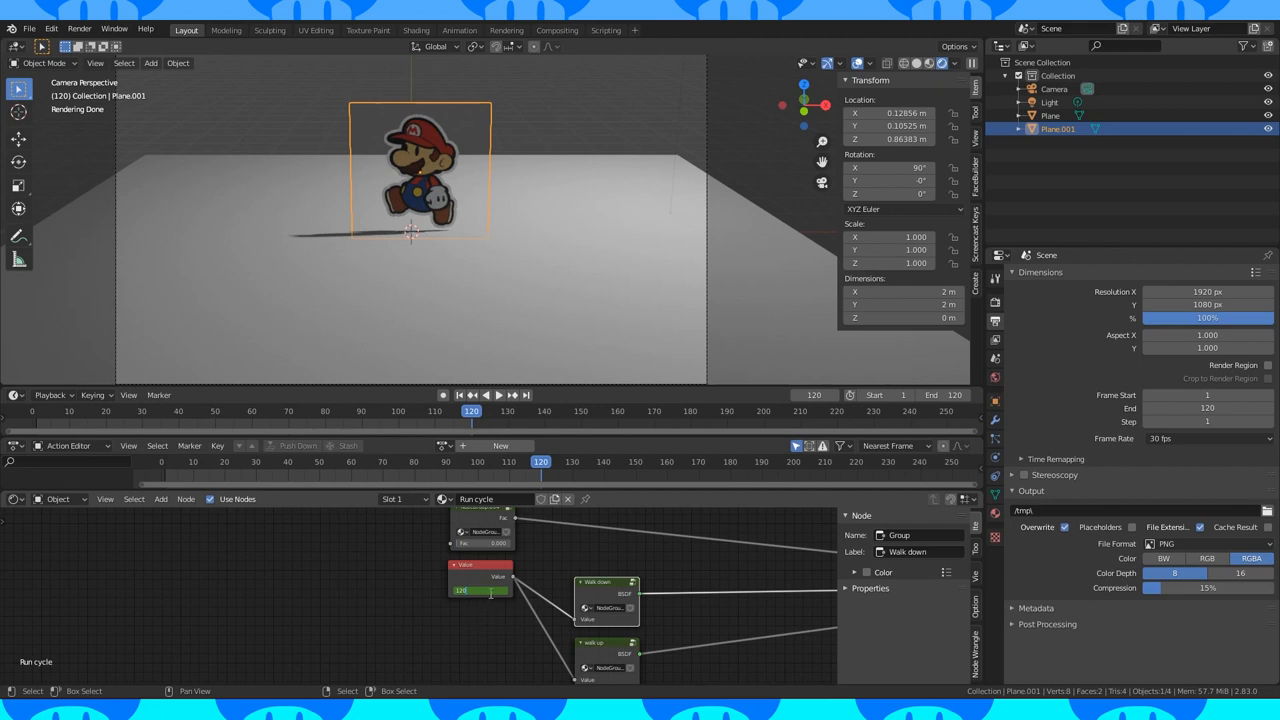
Step: Switch to Material Preview shading, then play and stop the walk cycle
{"action": "left_click", "coordinate": [540, 461]}
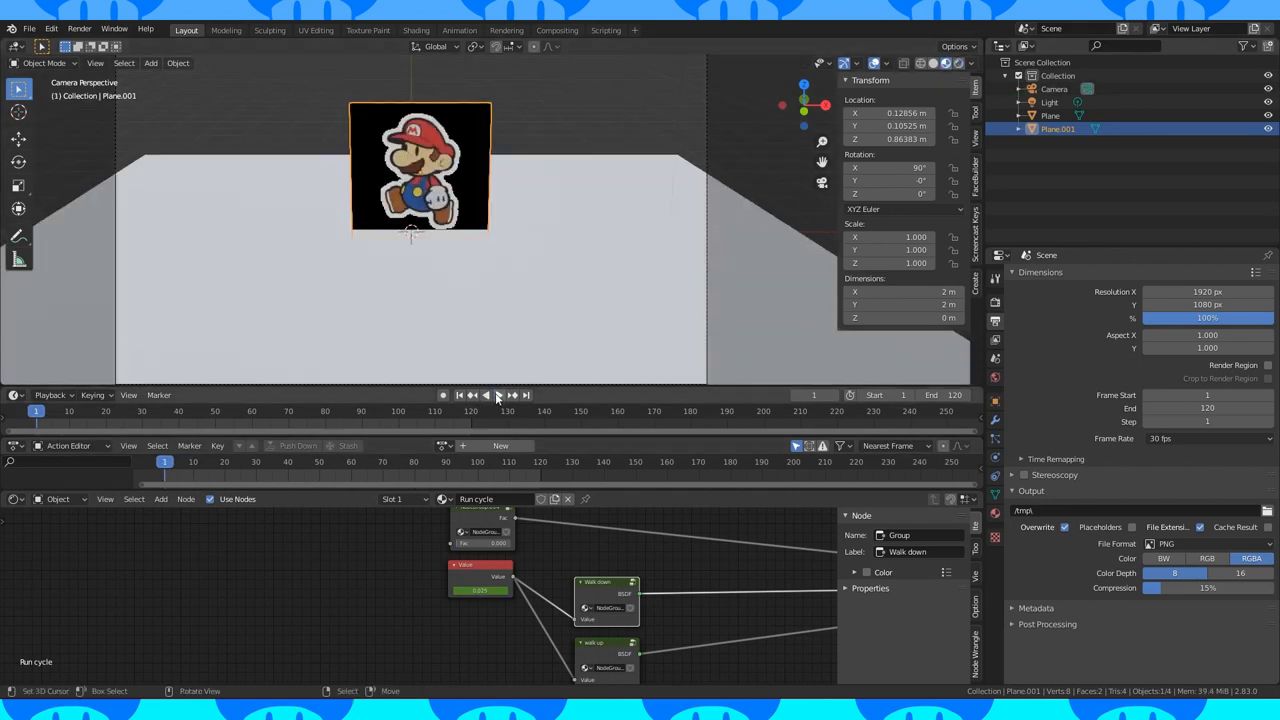
{"action": "left_click", "coordinate": [512, 394]}
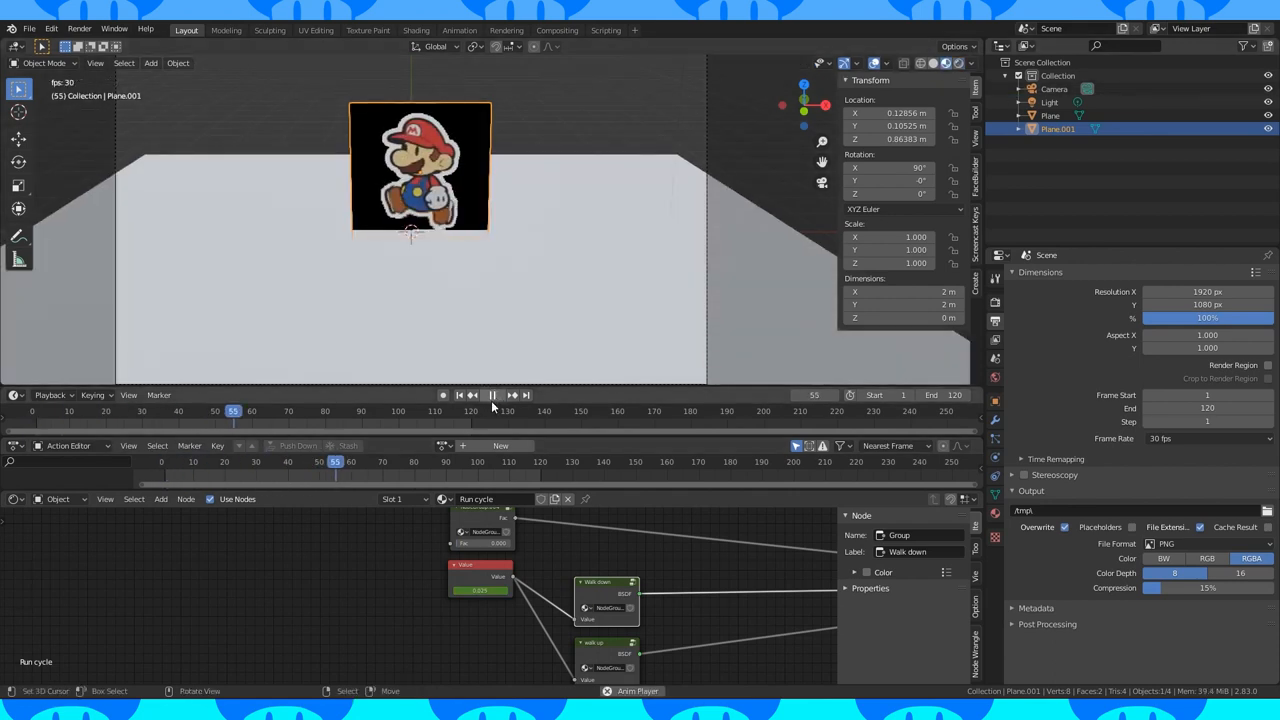
{"action": "left_click", "coordinate": [490, 394]}
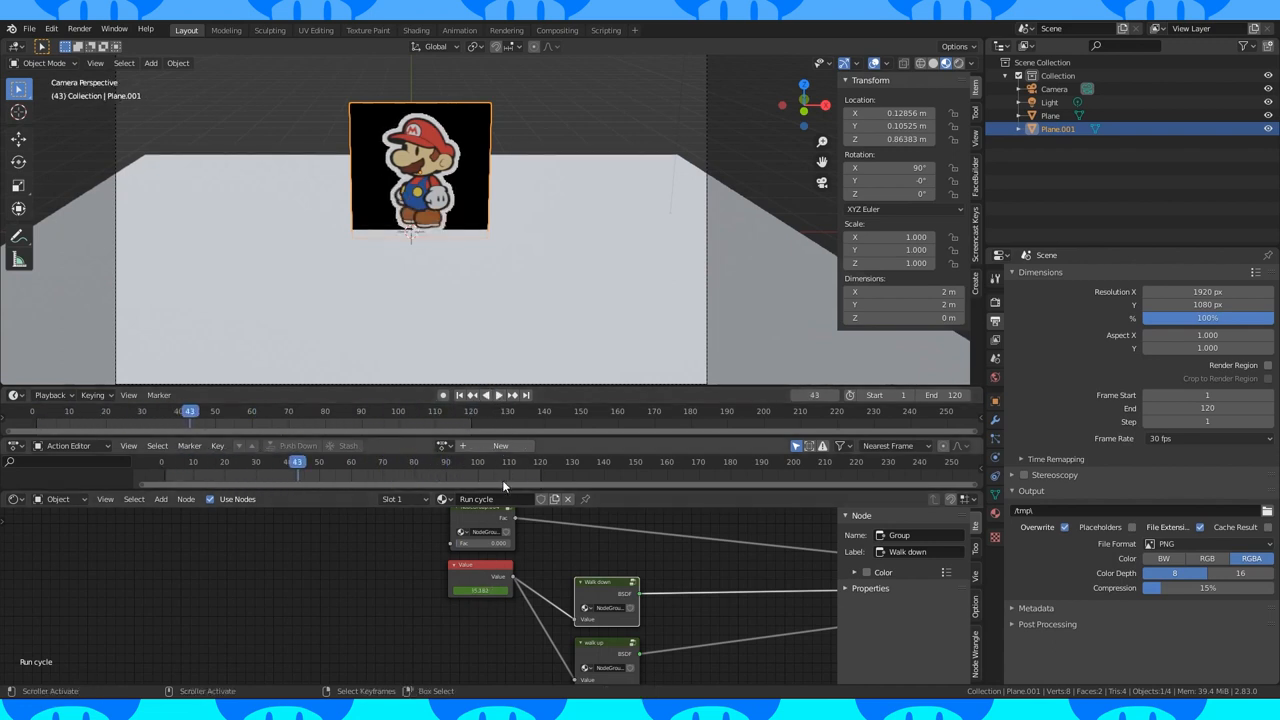
Step: Set the Value node keyframes to Linear interpolation, then replay and stop the walk cycle
{"action": "left_click", "coordinate": [480, 575]}
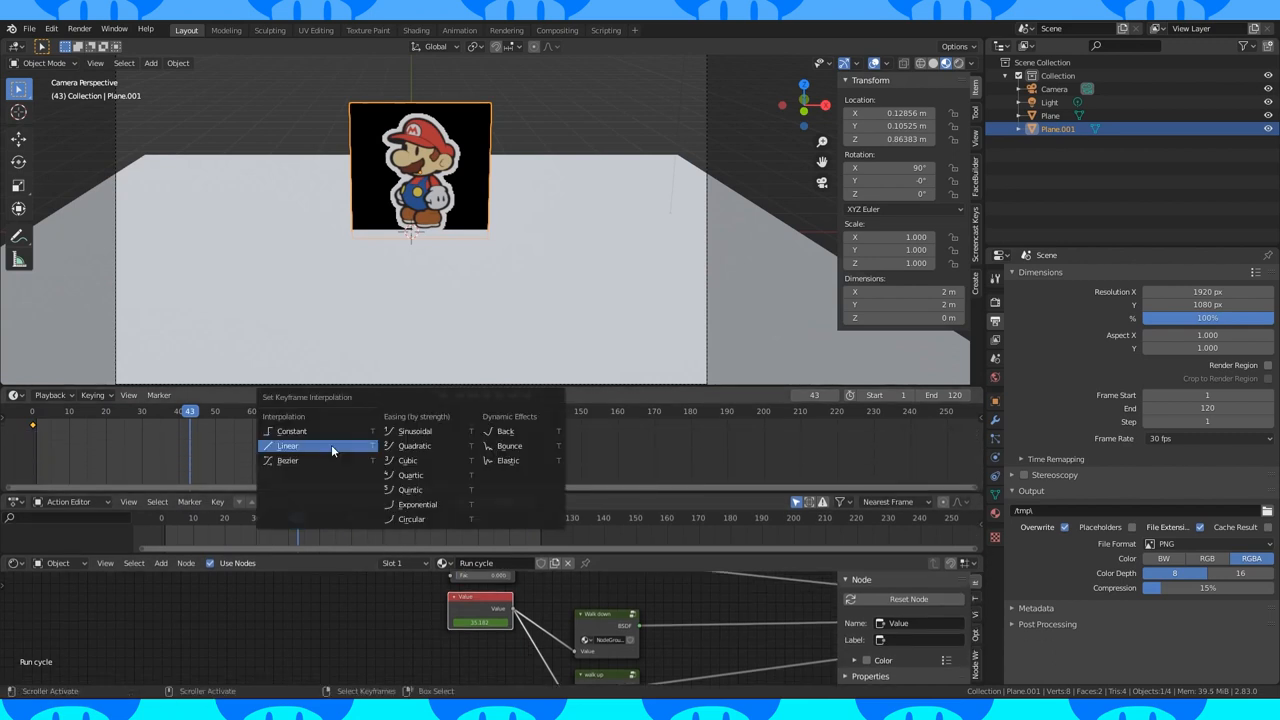
{"action": "left_click", "coordinate": [288, 445]}
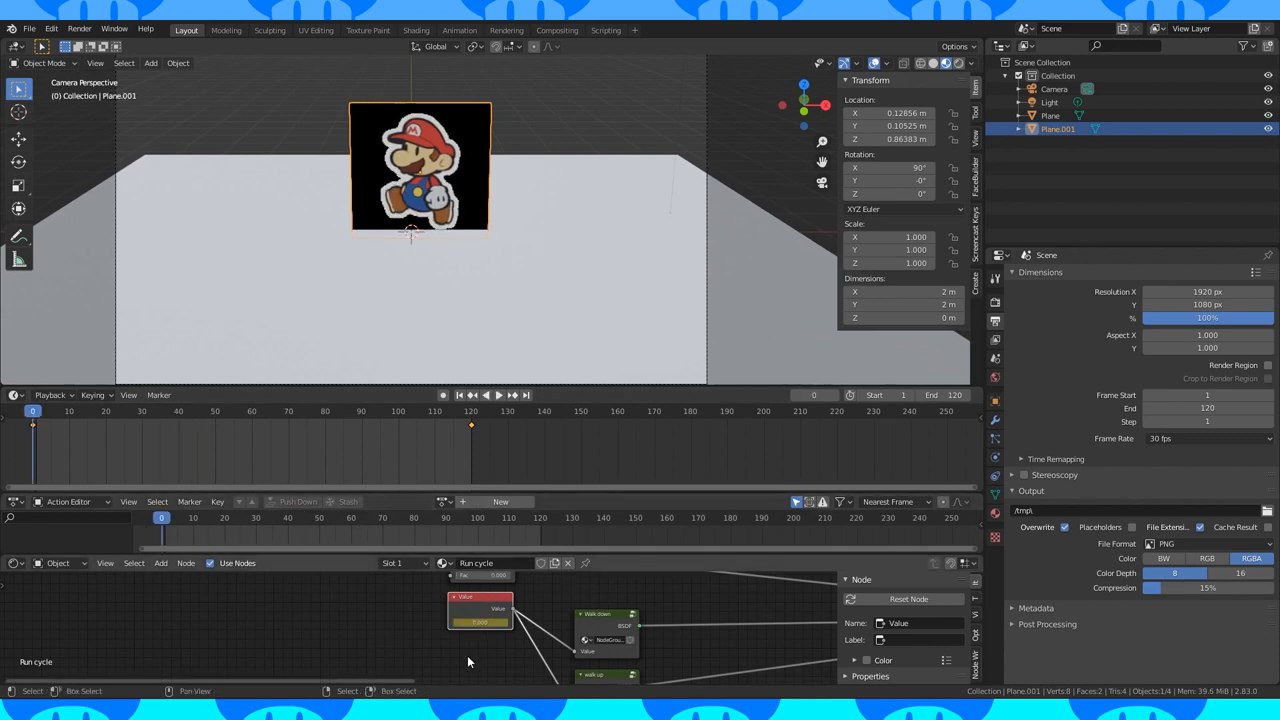
{"action": "left_click", "coordinate": [487, 394]}
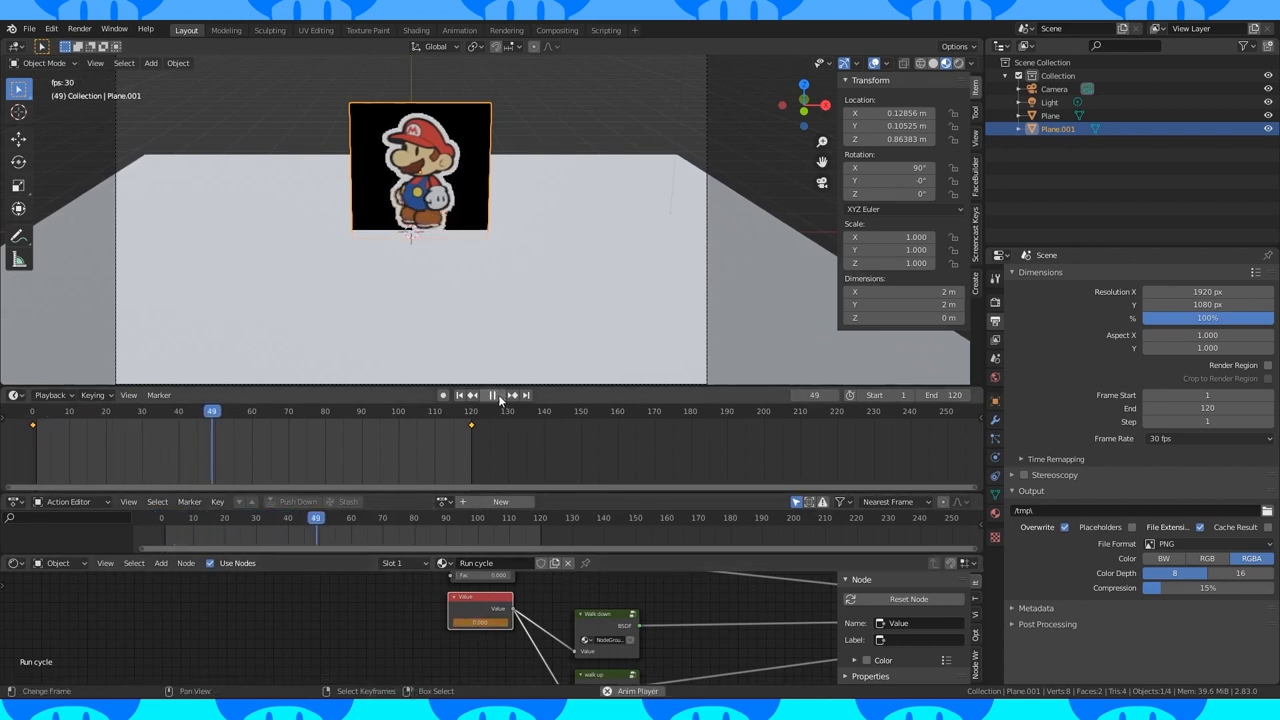
{"action": "left_click", "coordinate": [492, 394]}
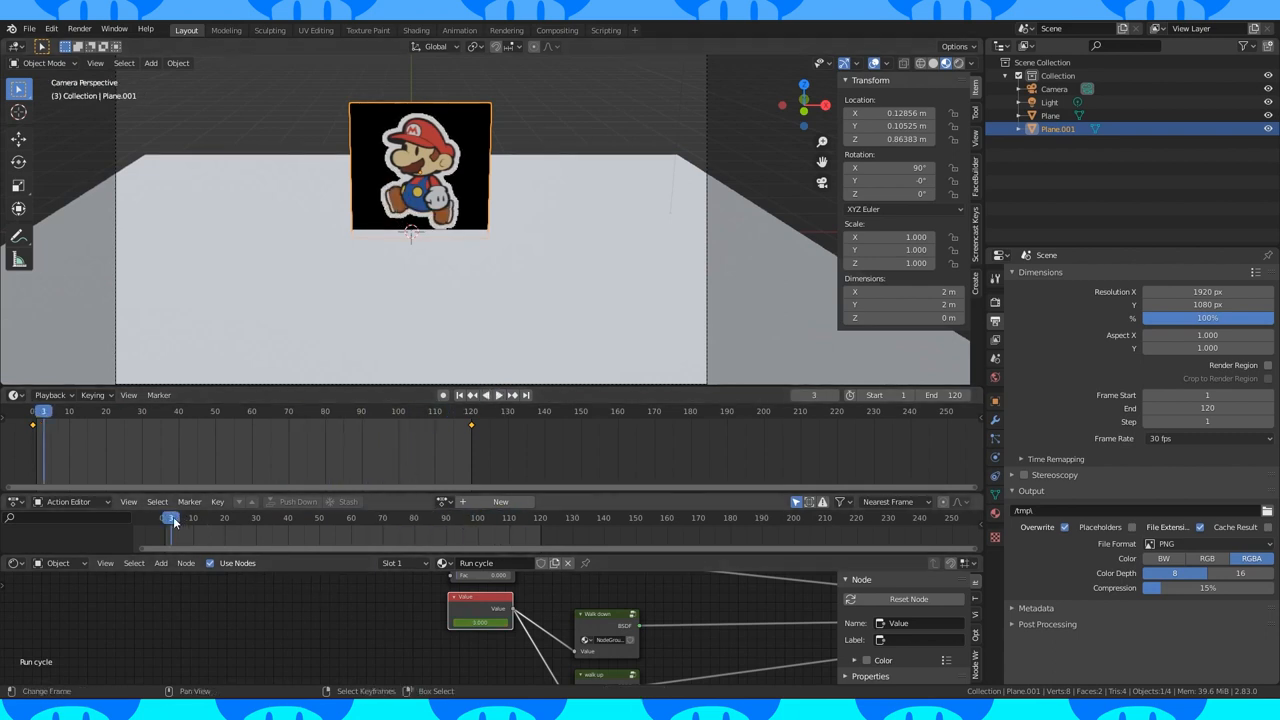
Step: Switch to rendered shading and keyframe the sprite's Z location on early frames, including frame 11
{"action": "left_click", "coordinate": [185, 517]}
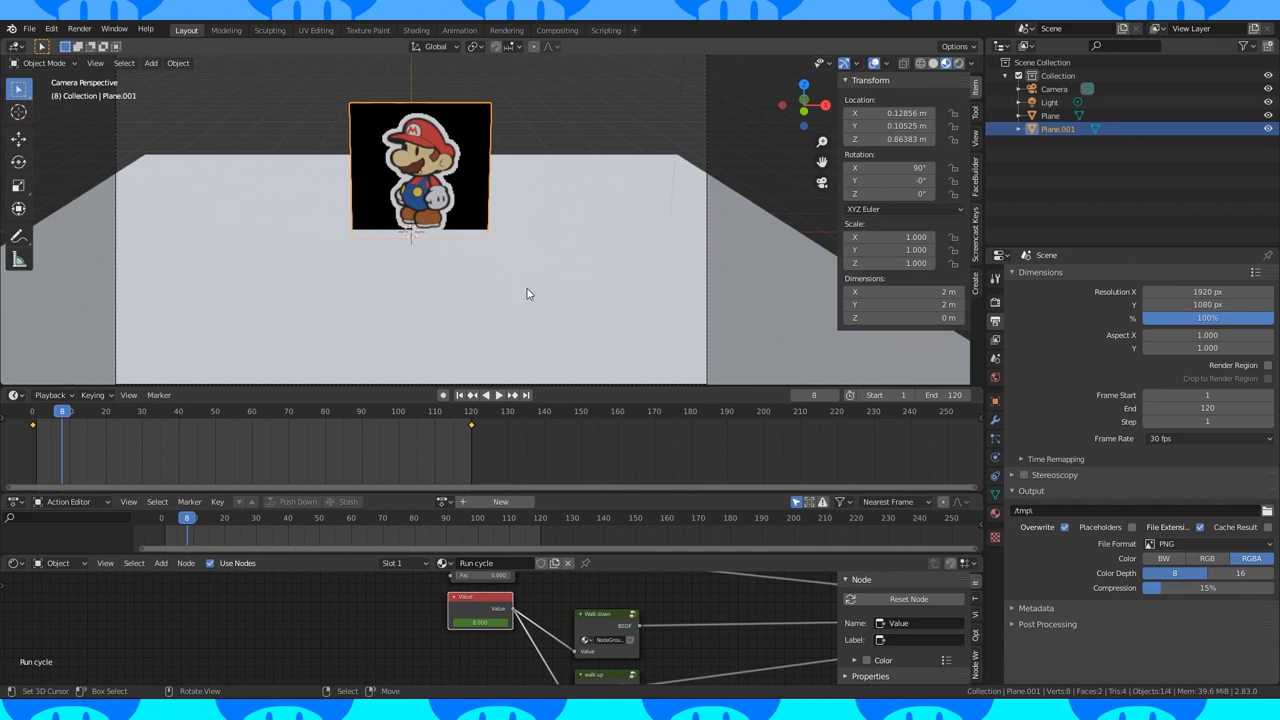
{"action": "key", "text": "g"}
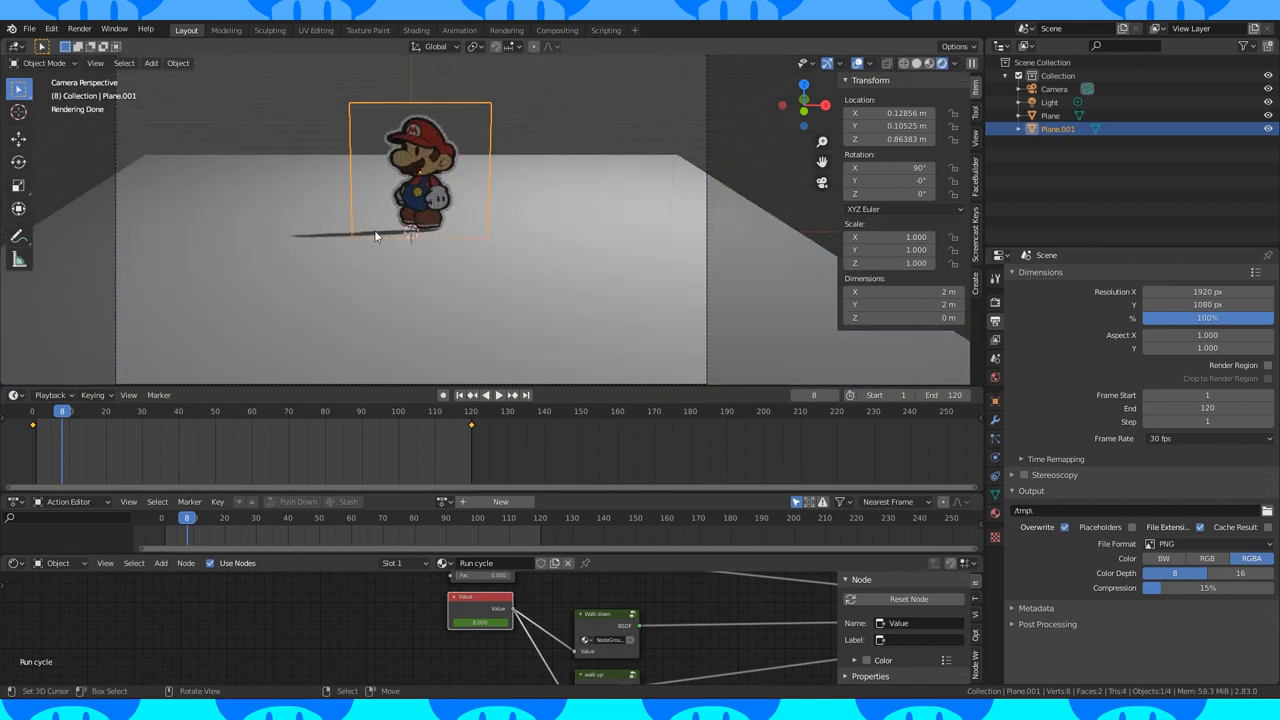
{"action": "right_click", "coordinate": [900, 139]}
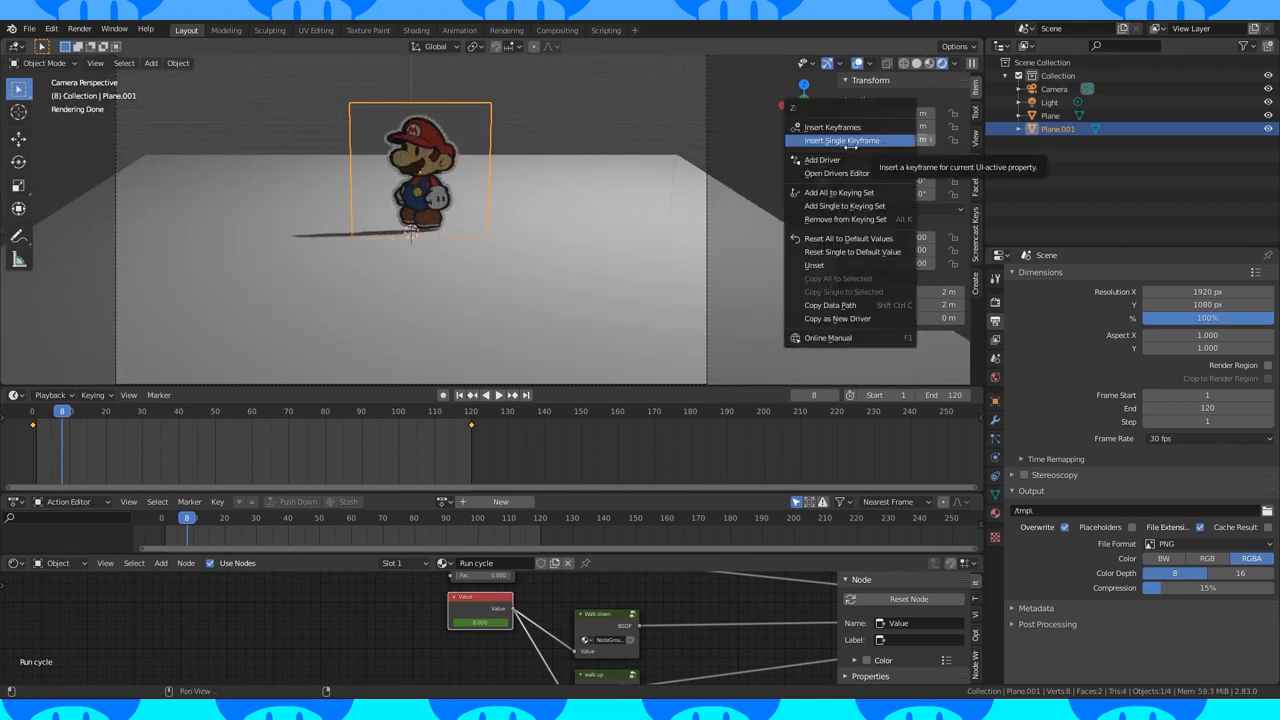
{"action": "left_click", "coordinate": [842, 140]}
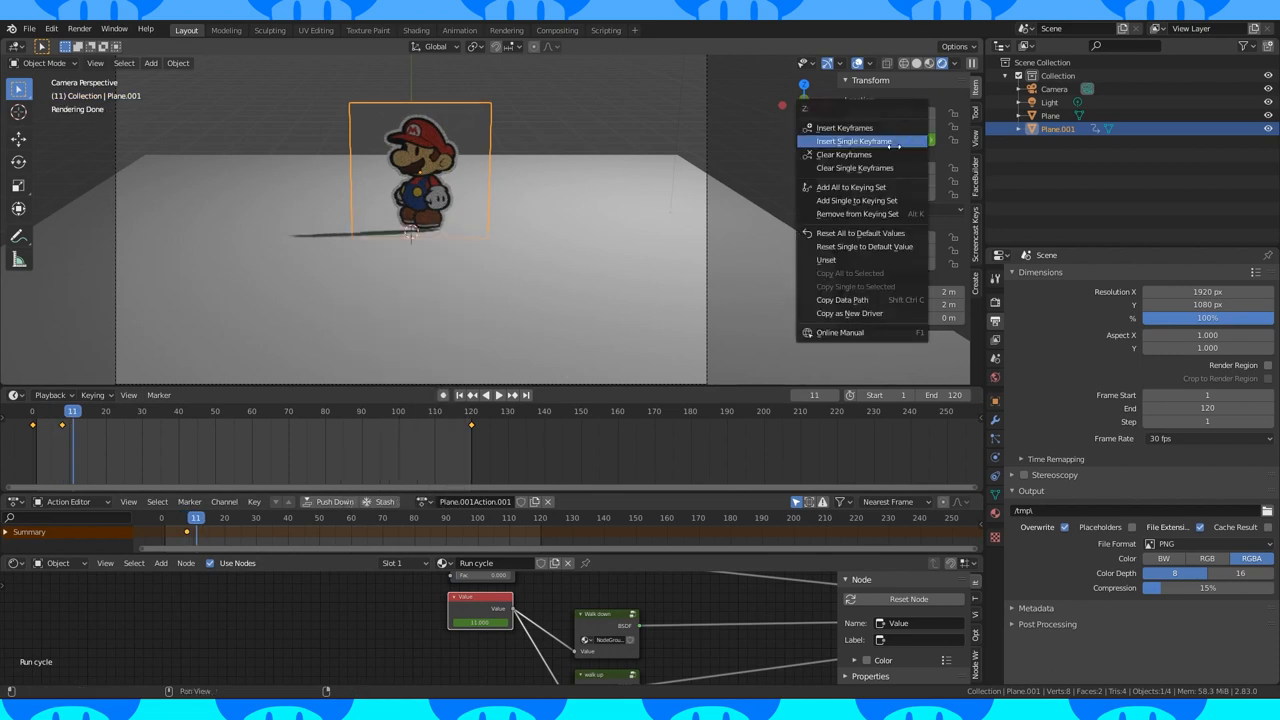
{"action": "left_click", "coordinate": [853, 140]}
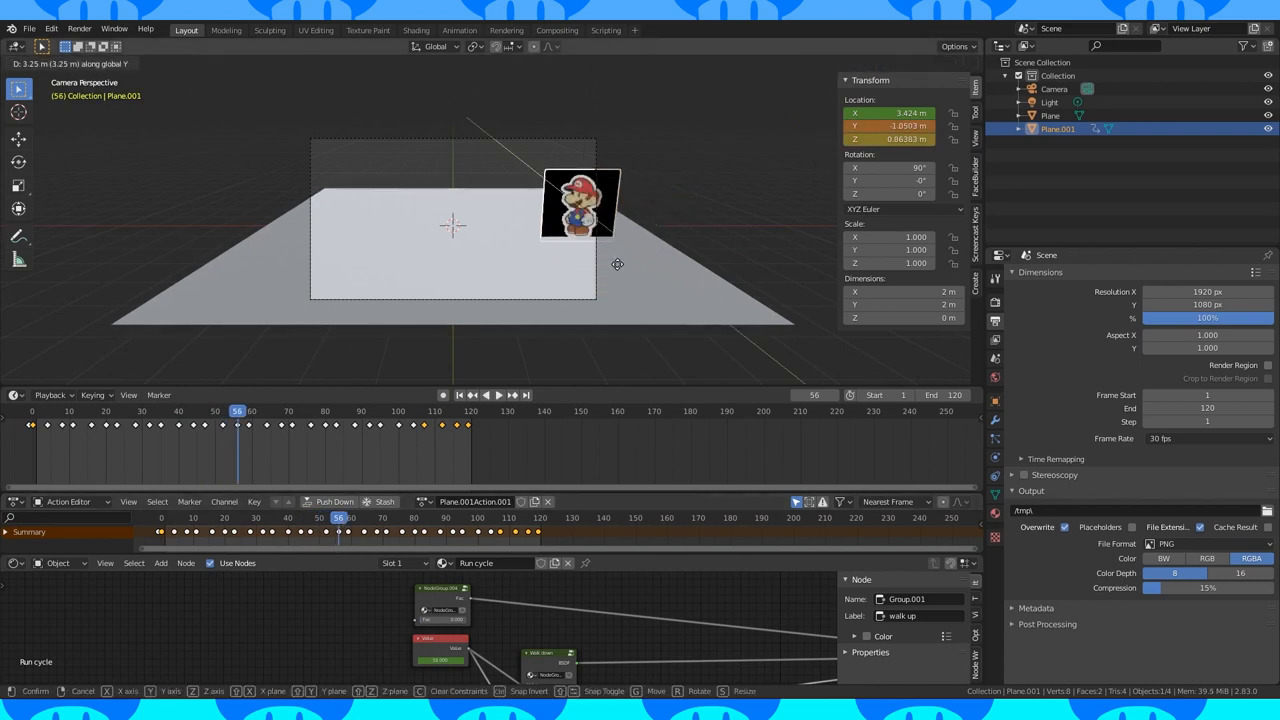
Step: Set the frame to 56 and switch the Action Editor to Dope Sheet to list location channels
{"action": "left_click", "coordinate": [575, 232]}
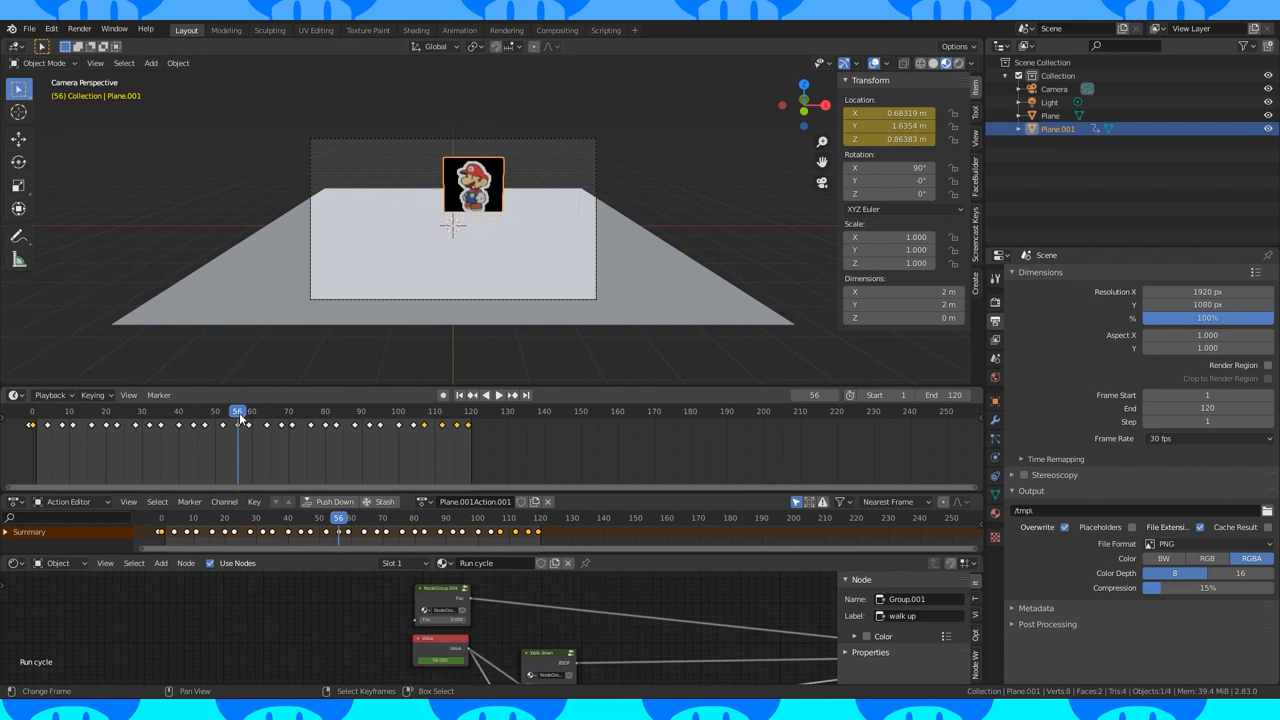
{"action": "left_click", "coordinate": [494, 394]}
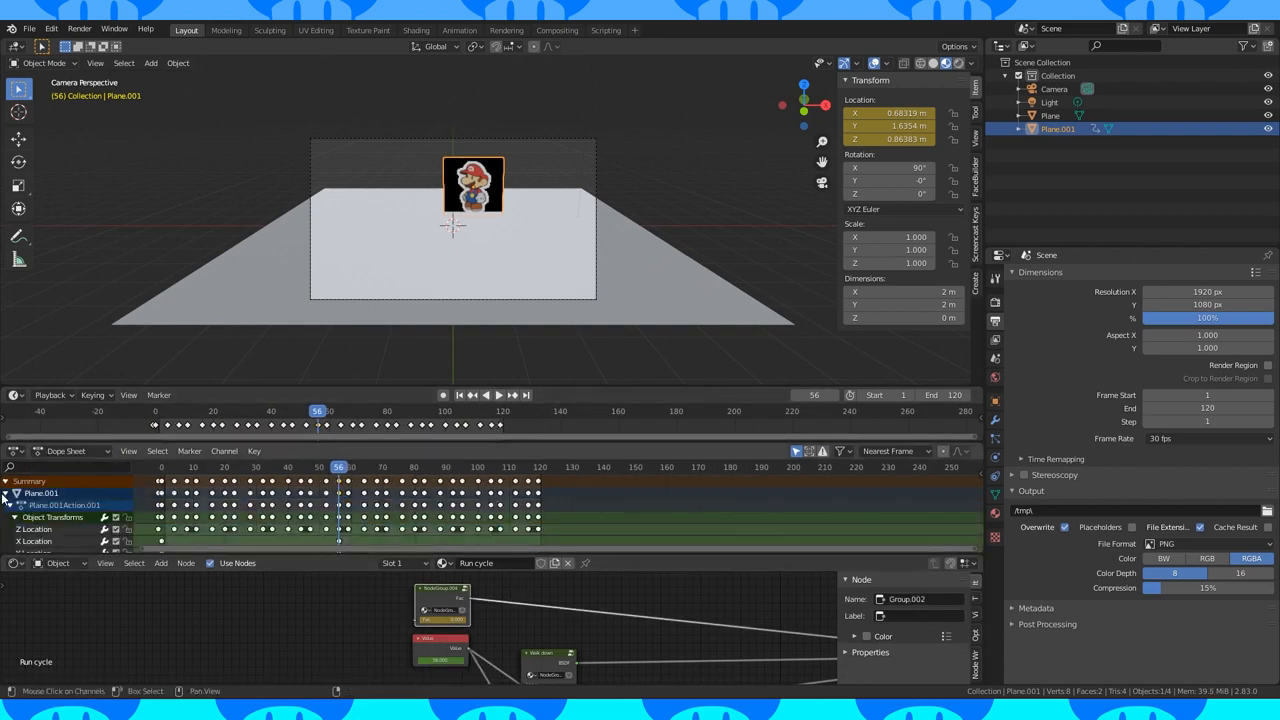
Step: Key the plane's X/Y start and end positions at frames 0 and 120, then play back
{"action": "scroll", "scroll_direction": "down", "scroll_amount": 3}
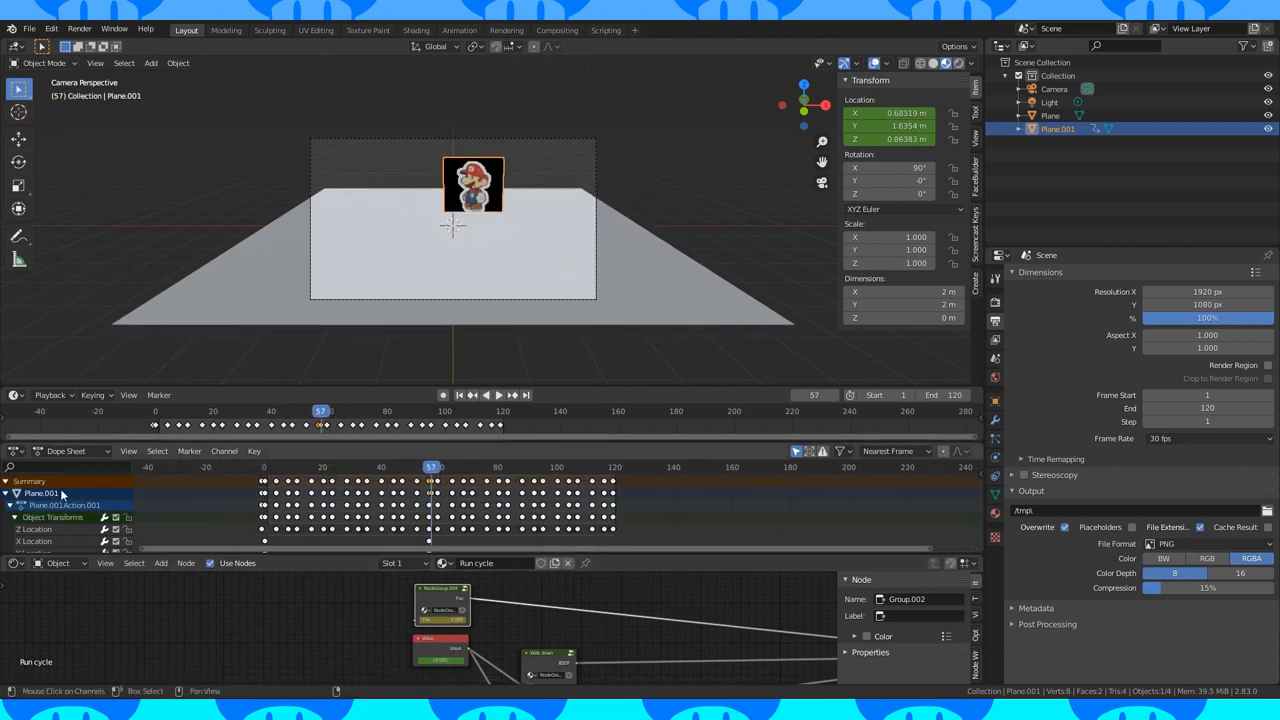
{"action": "left_click_drag", "start_coordinate": [473, 184], "coordinate": [290, 240]}
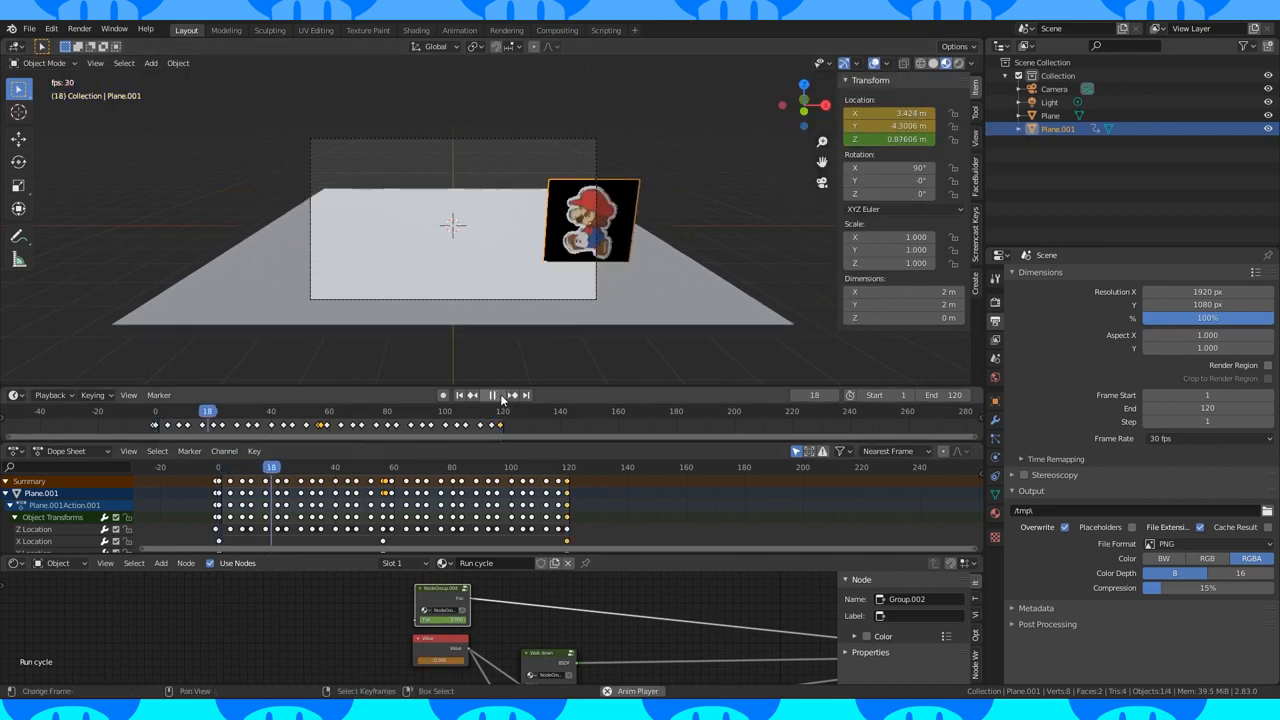
Step: Stop playback, rewind to the first frame, and watch the full 120-frame walk before stopping
{"action": "left_click", "coordinate": [491, 394]}
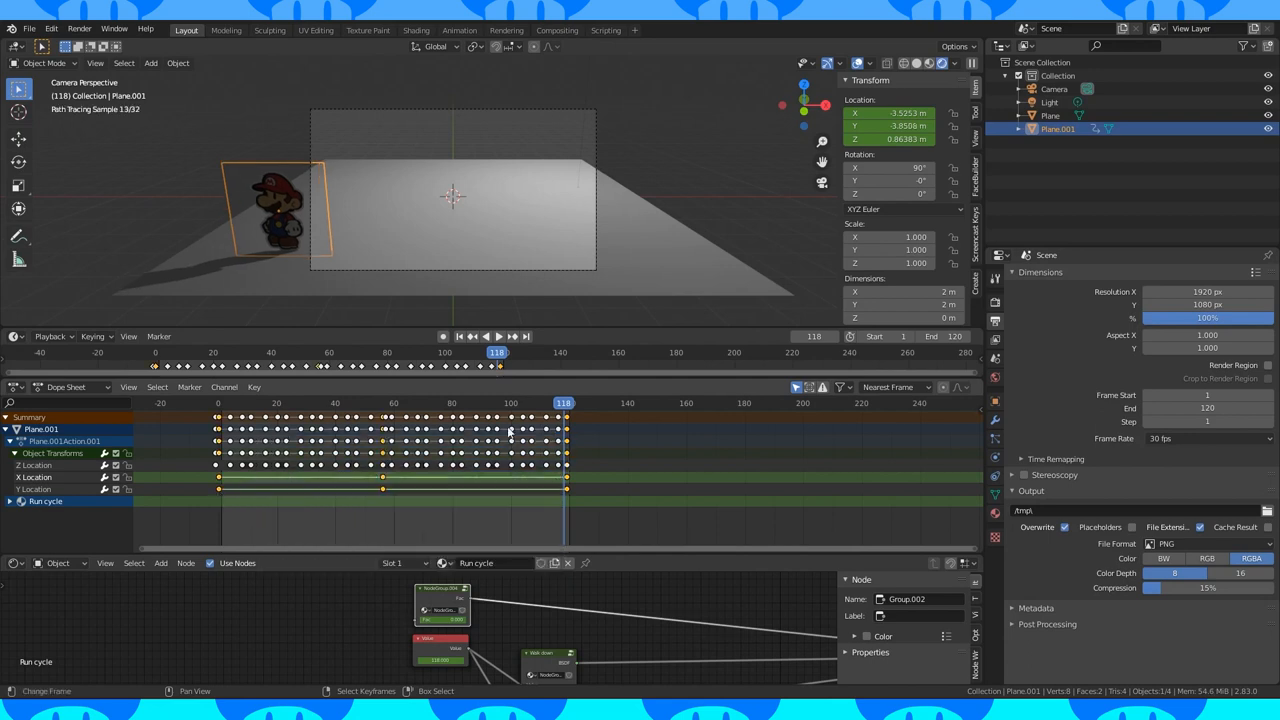
{"action": "left_click", "coordinate": [459, 336]}
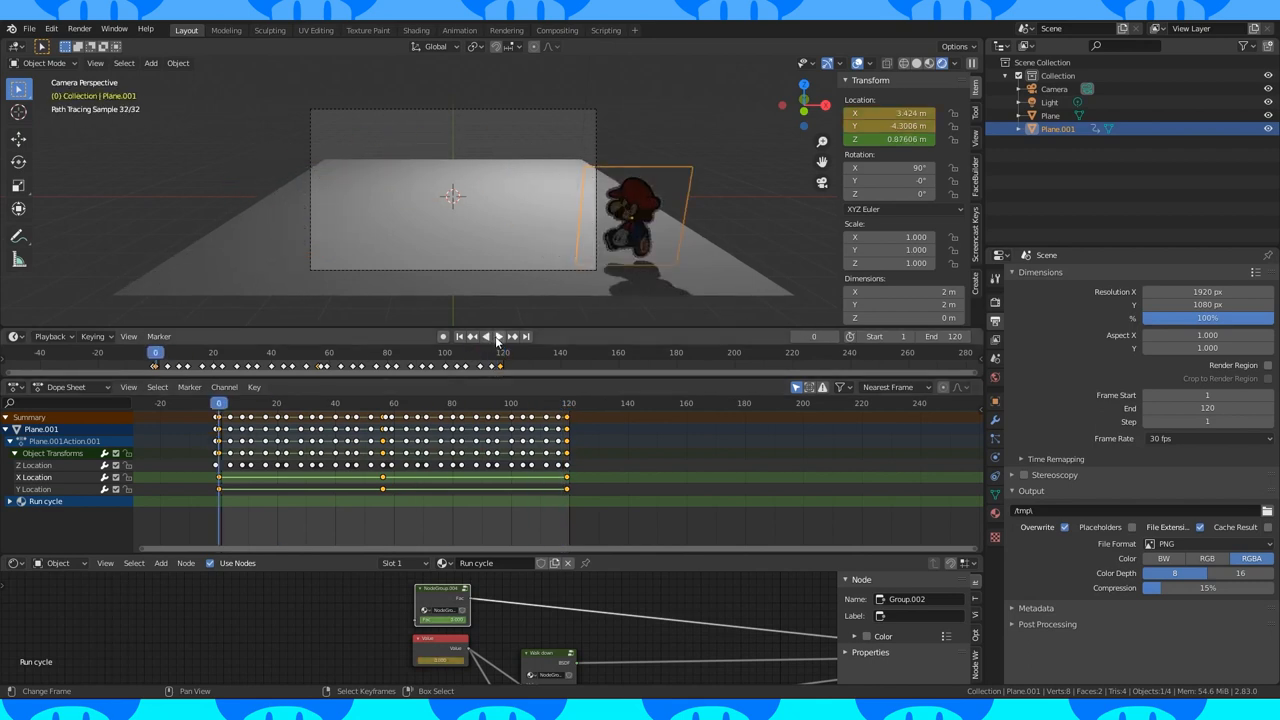
{"action": "left_click", "coordinate": [498, 336]}
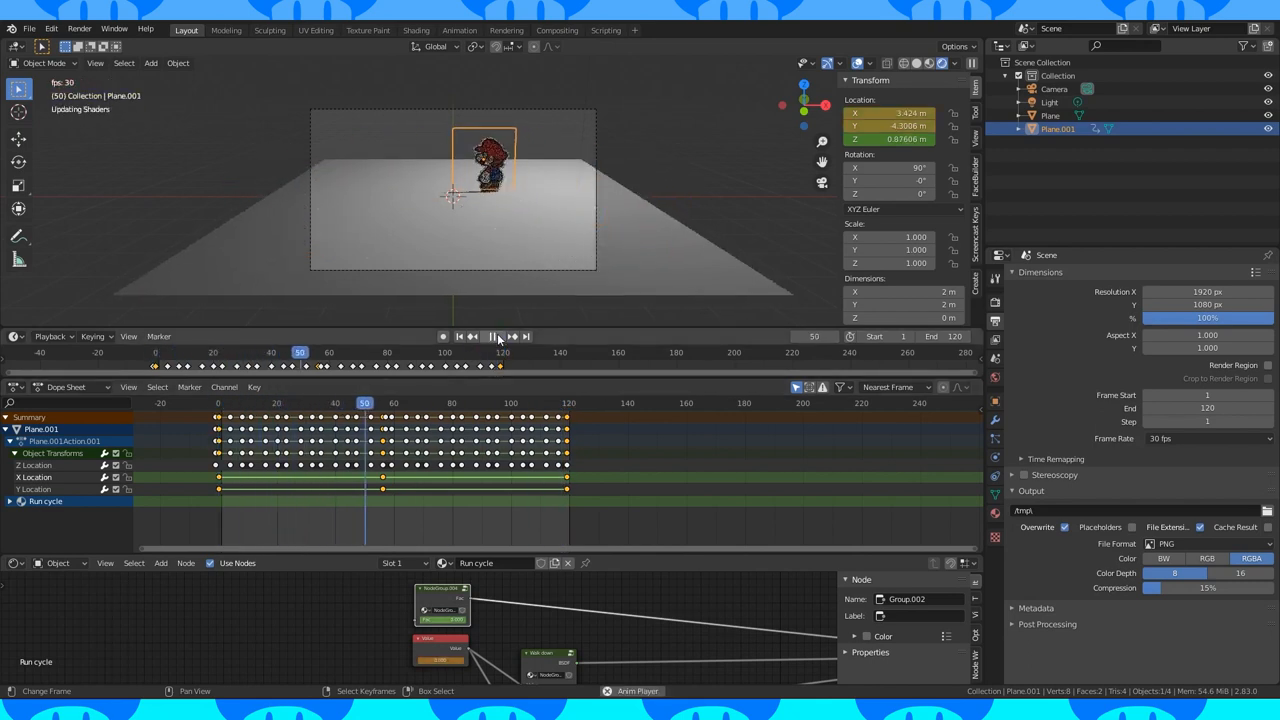
{"action": "left_click", "coordinate": [498, 336]}
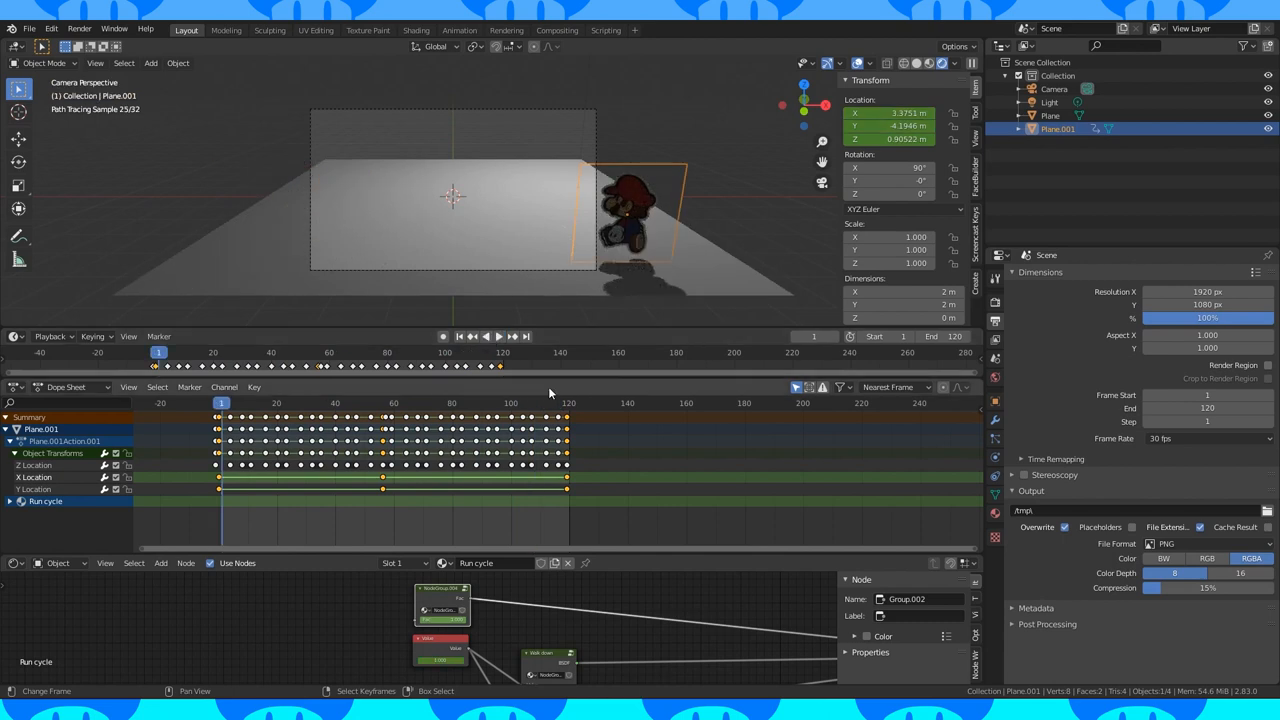